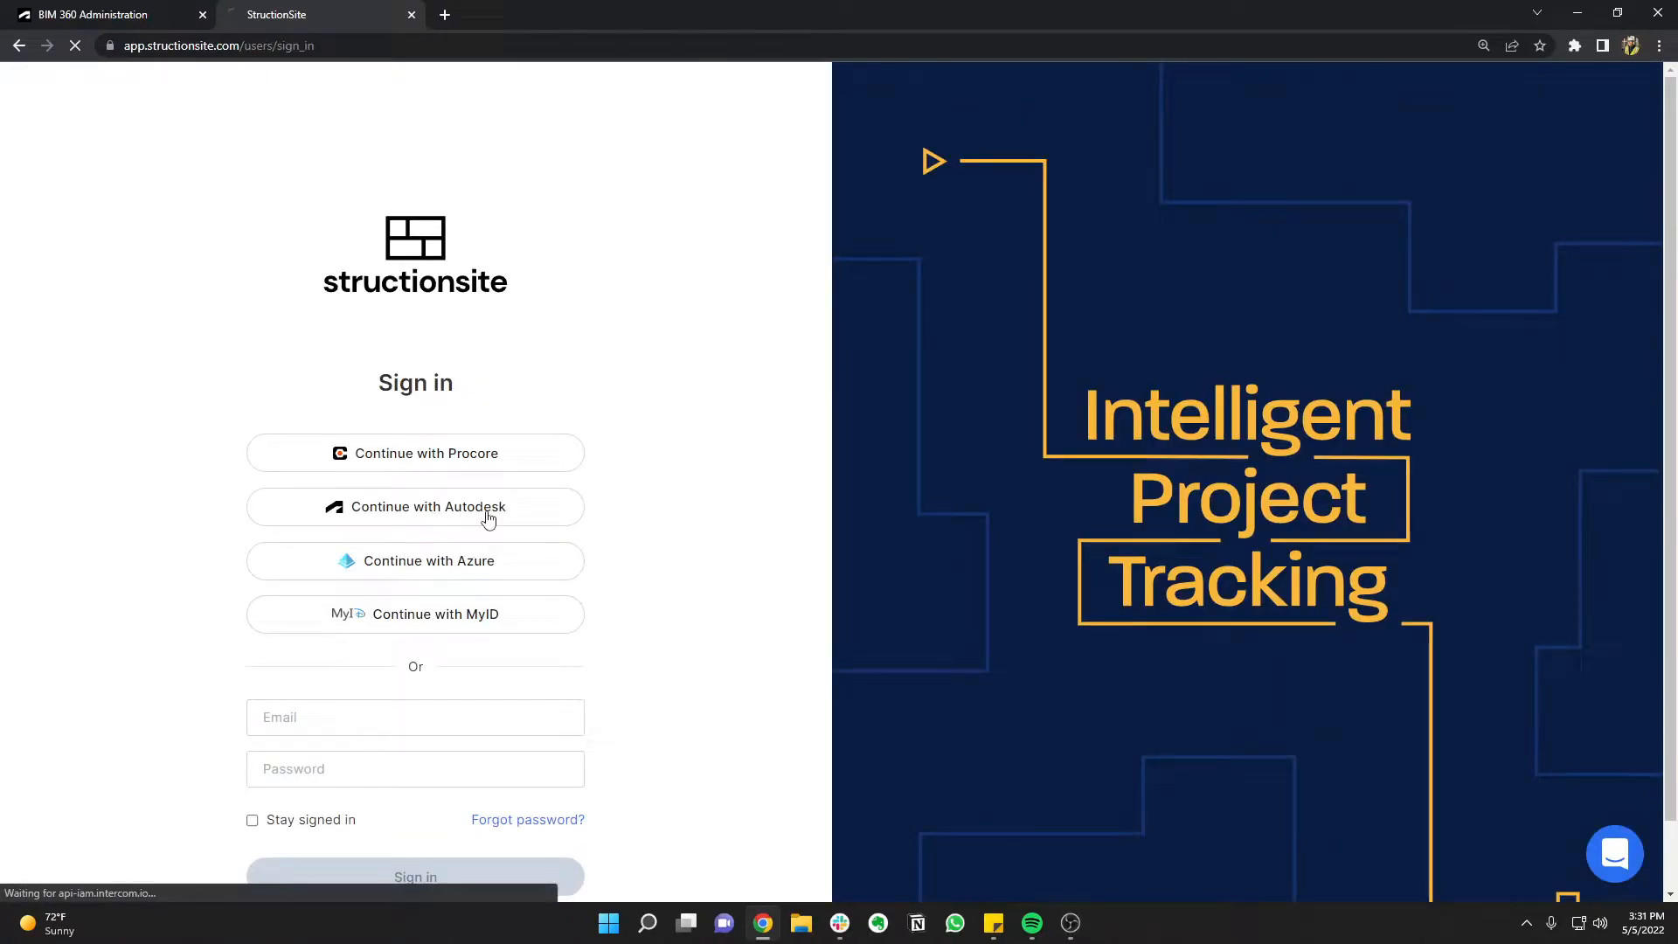
Sign in to StructionSite with the Autodesk account and allow access, opening 566 Columbus Avenue drawings
left_click(415, 506)
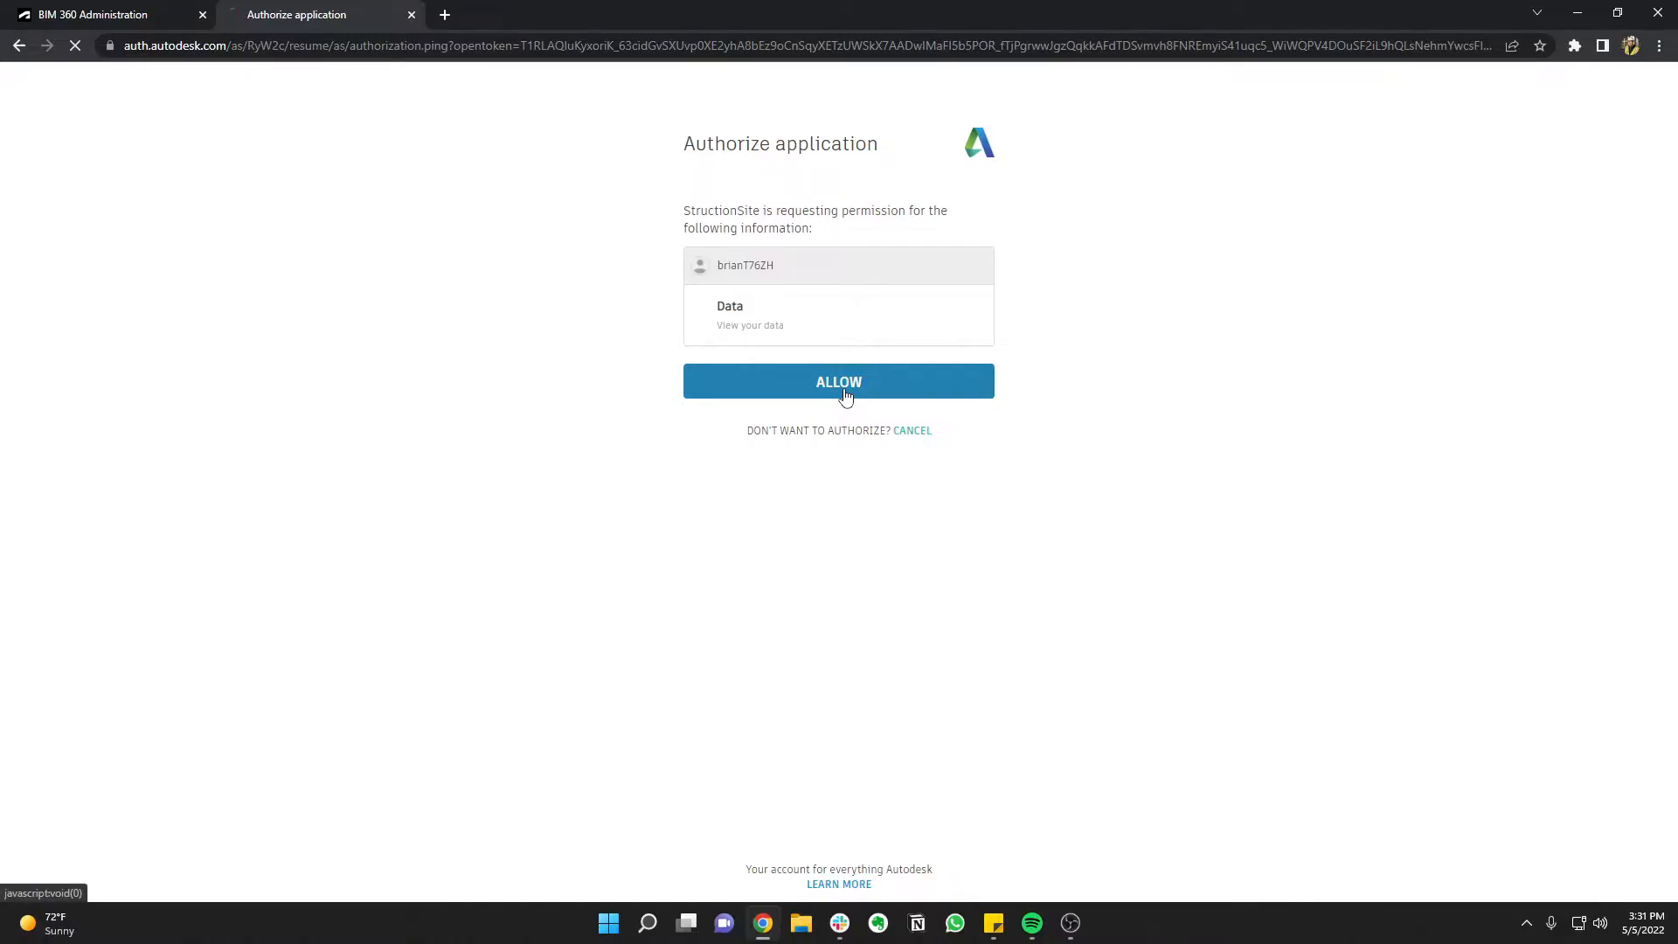
left_click(838, 381)
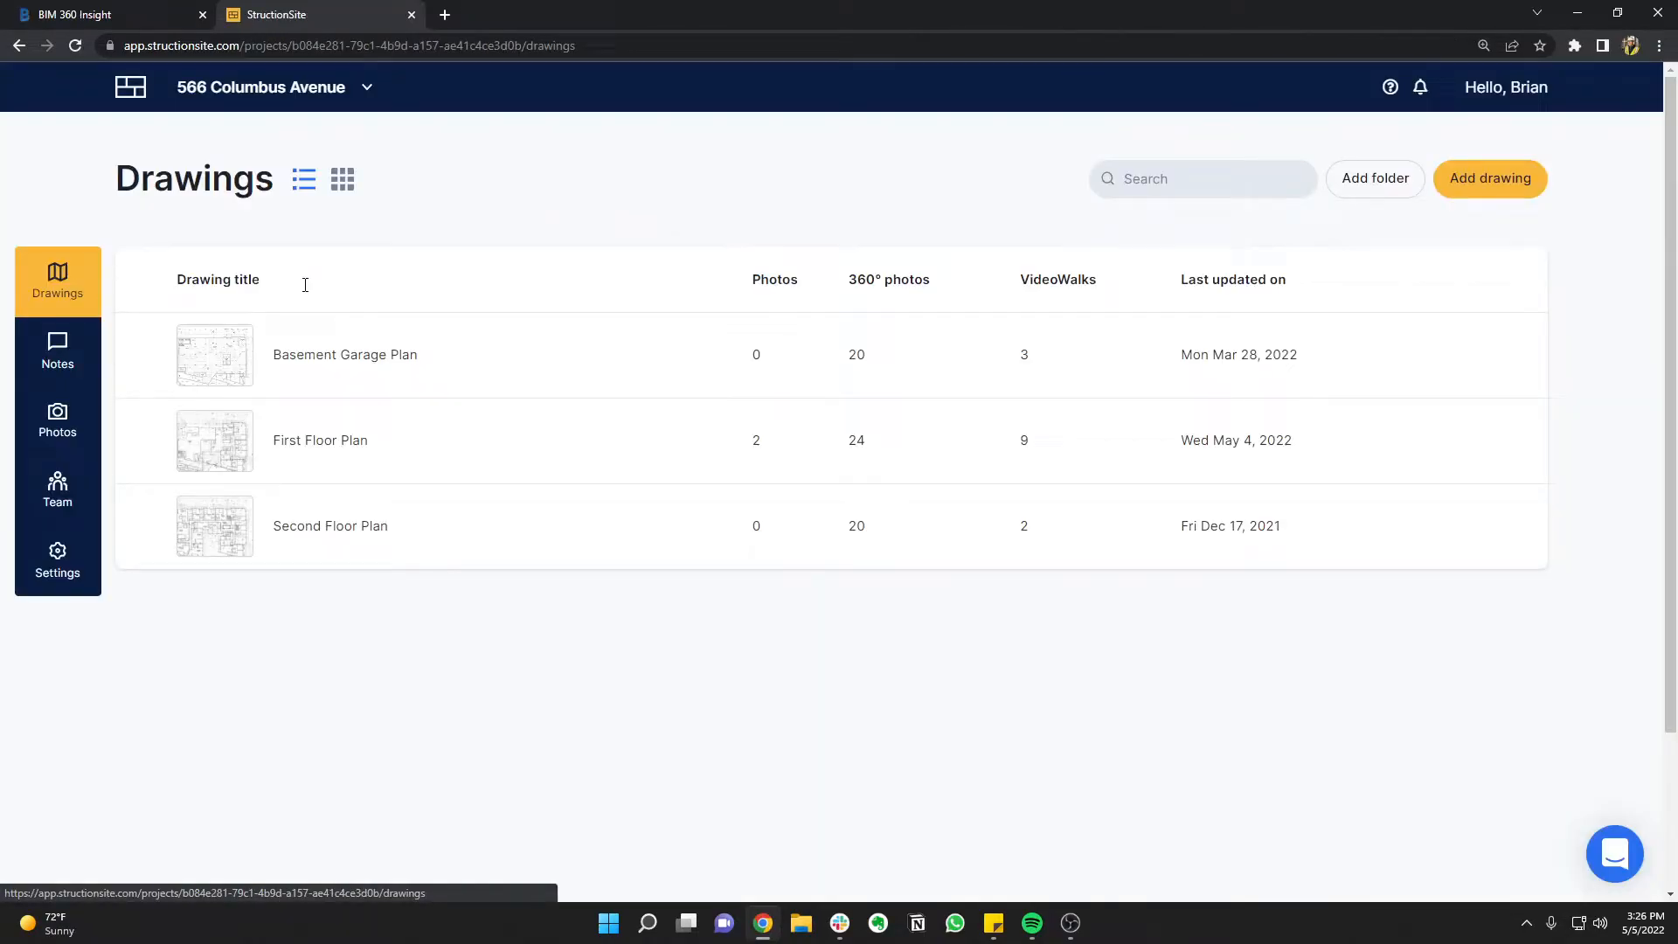
Add A1.03.pdf from BIM 360 Project Files as a Cloud (PDF) drawing
left_click(1489, 177)
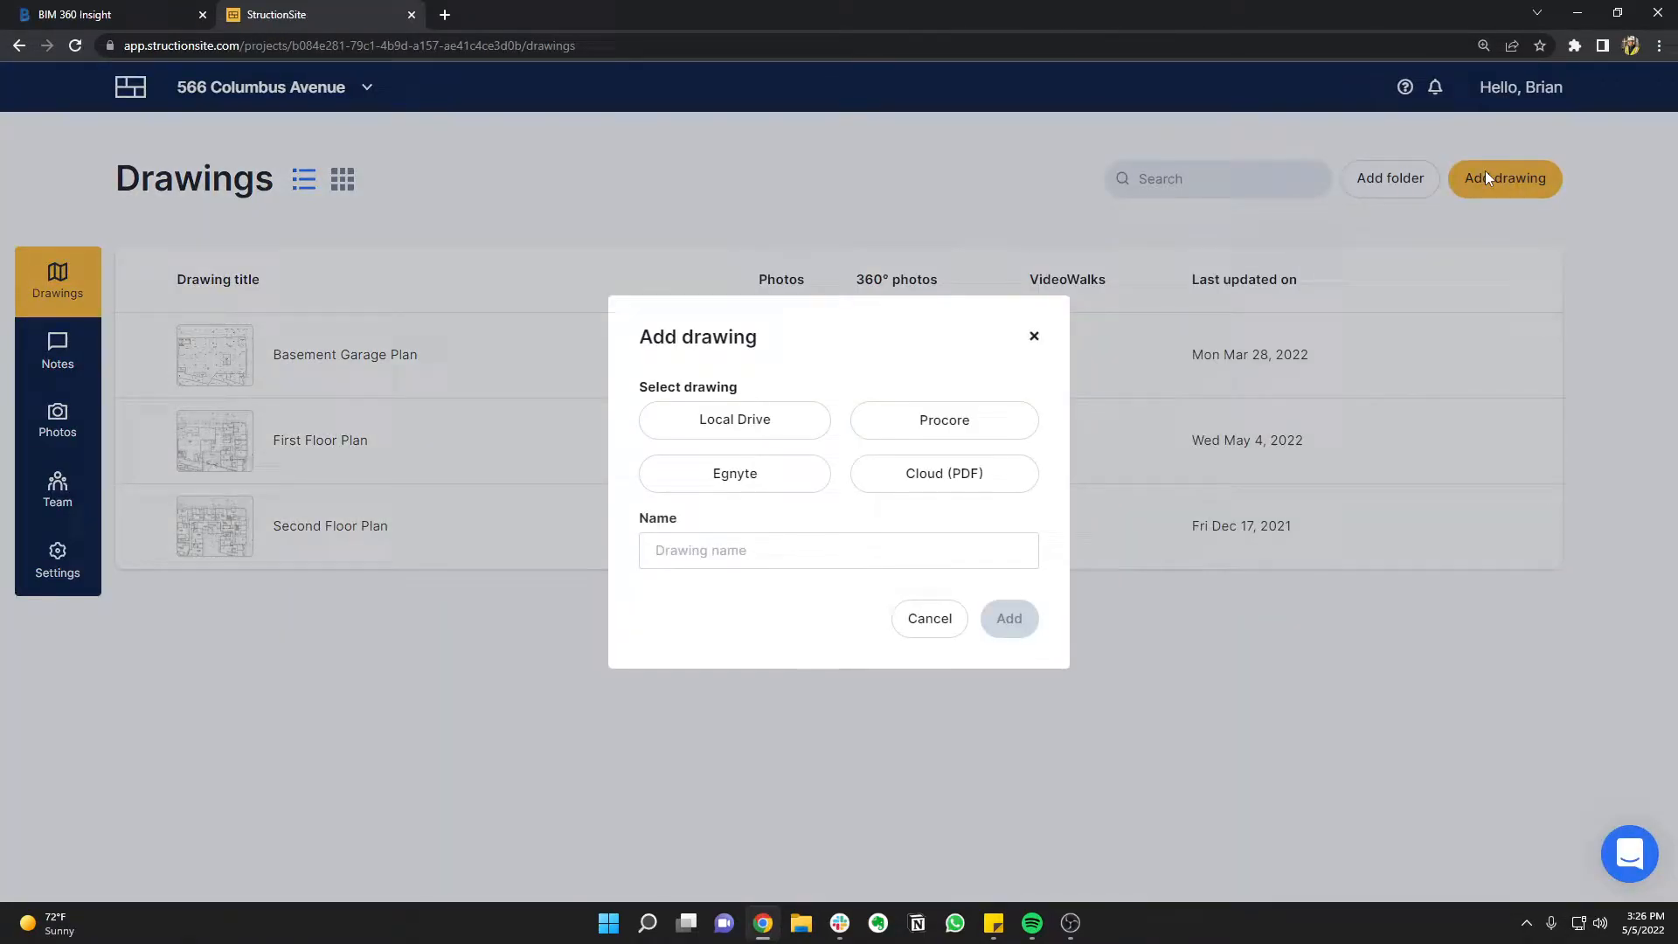
mouse_move(895, 487)
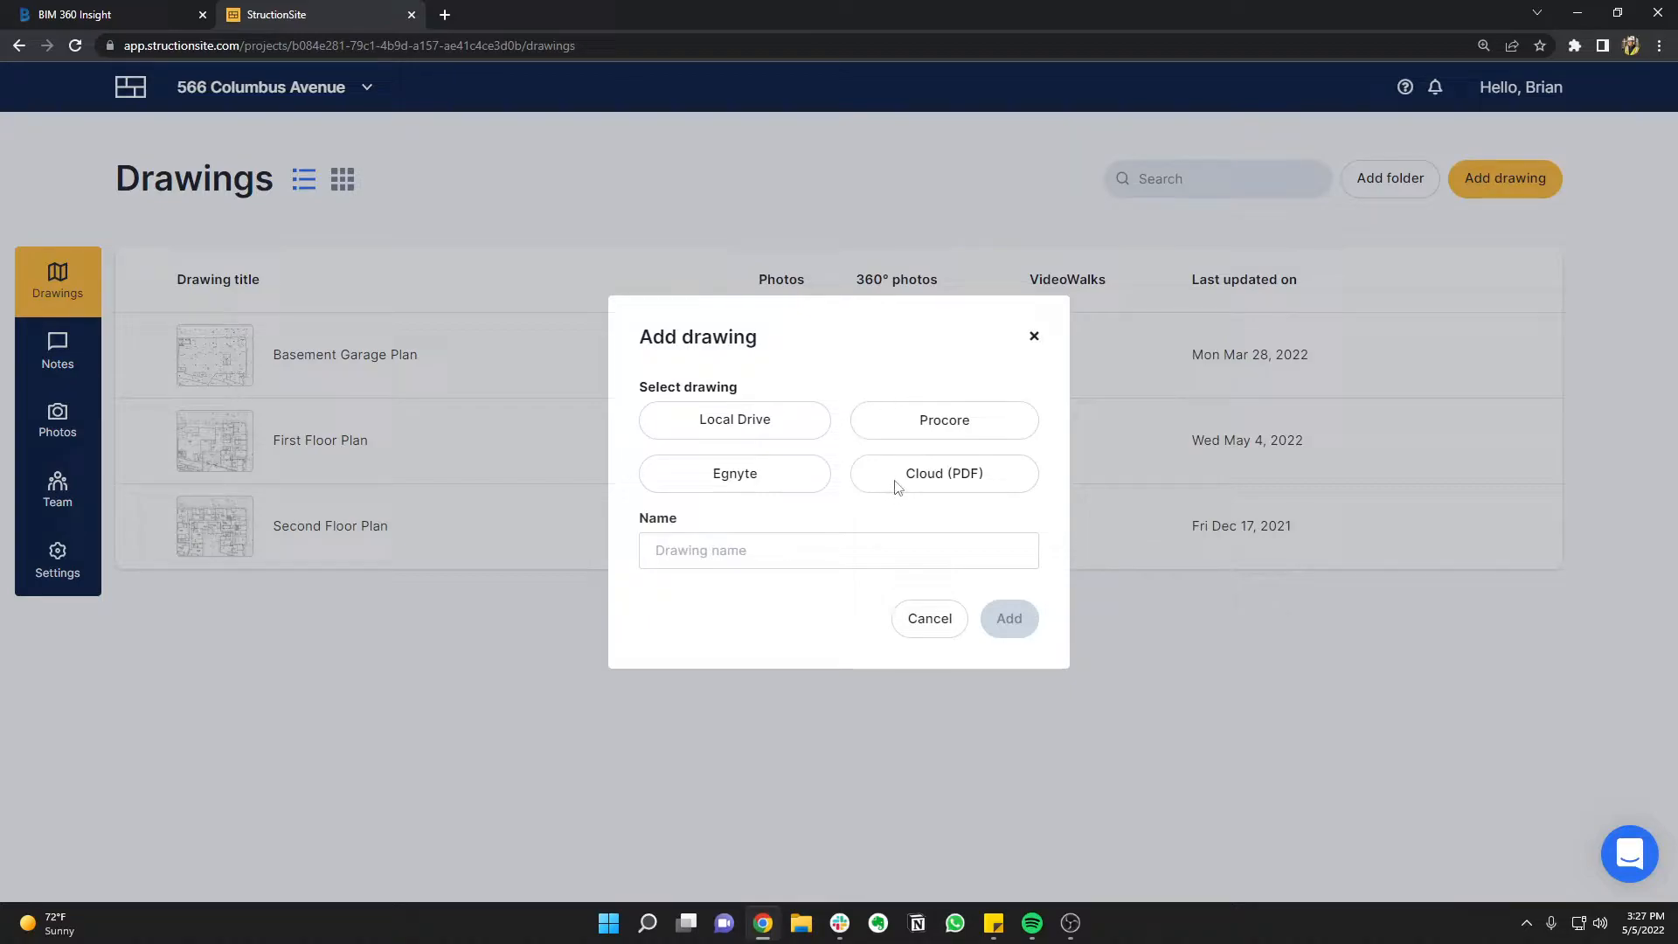
left_click(944, 473)
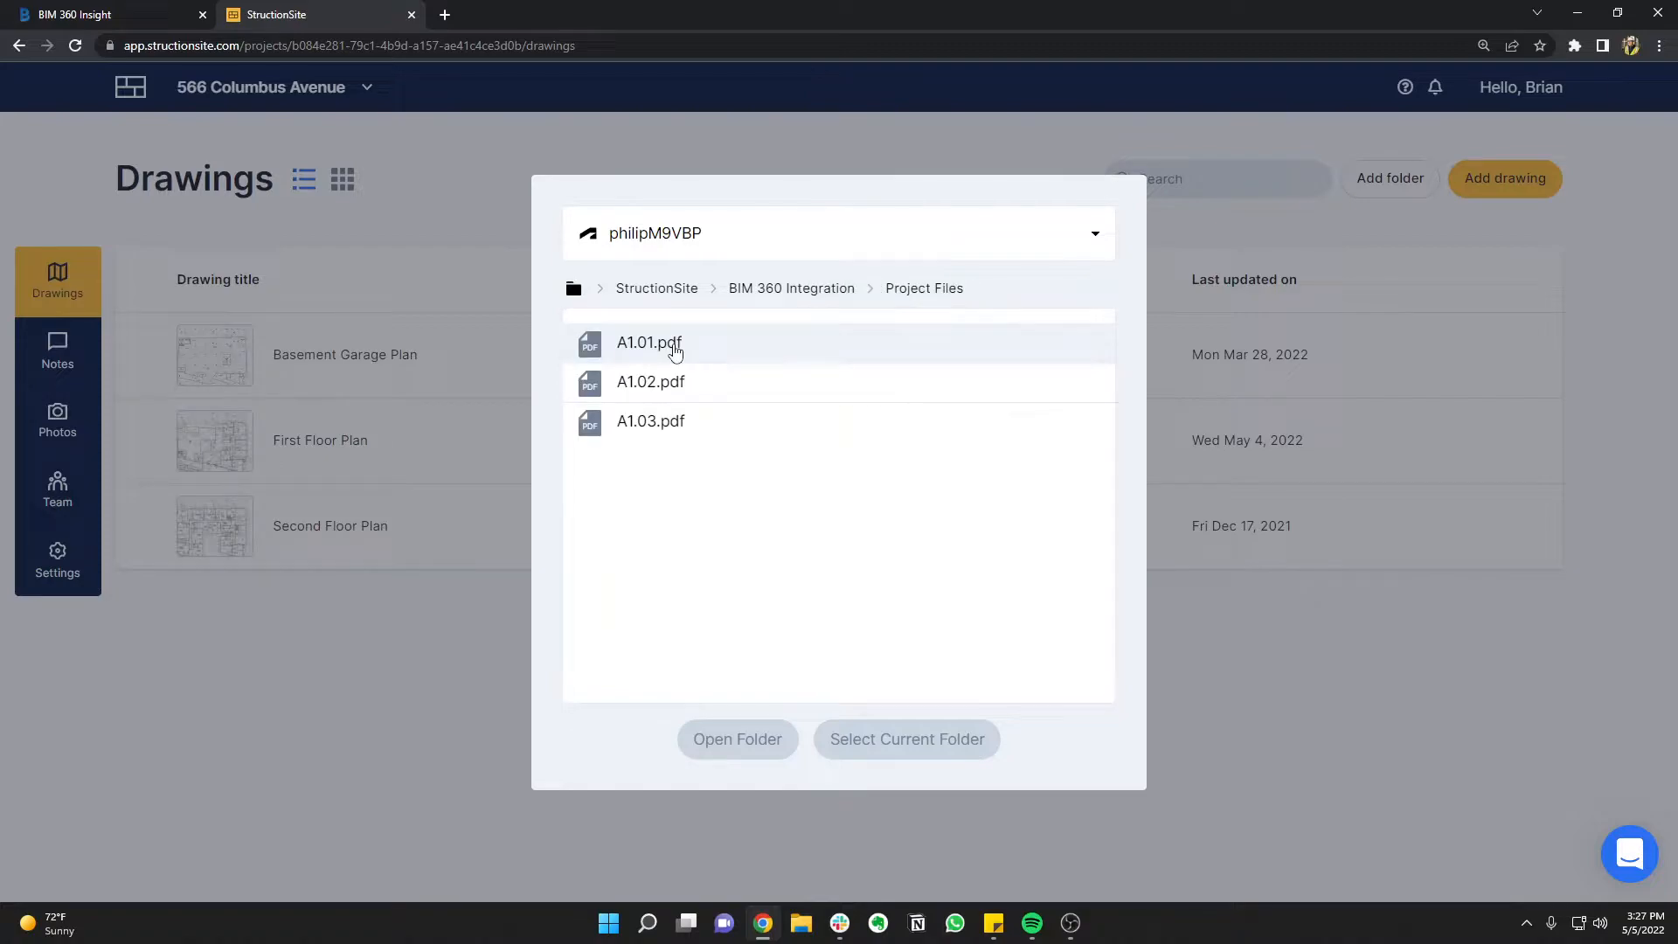
left_click(649, 343)
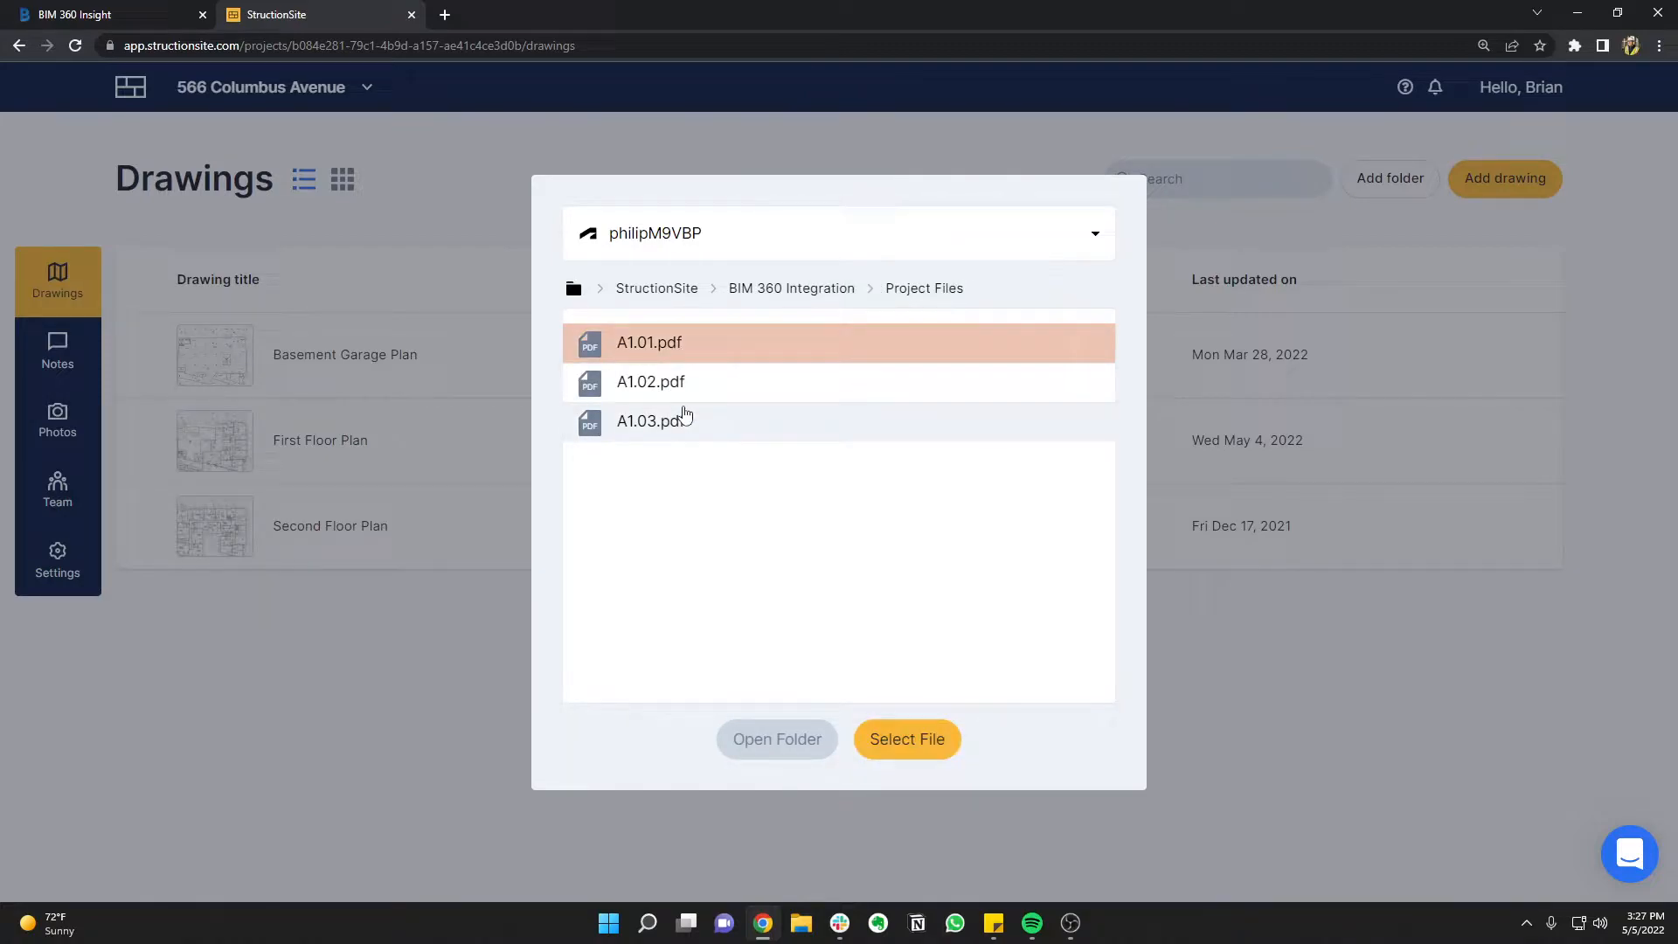
left_click(650, 420)
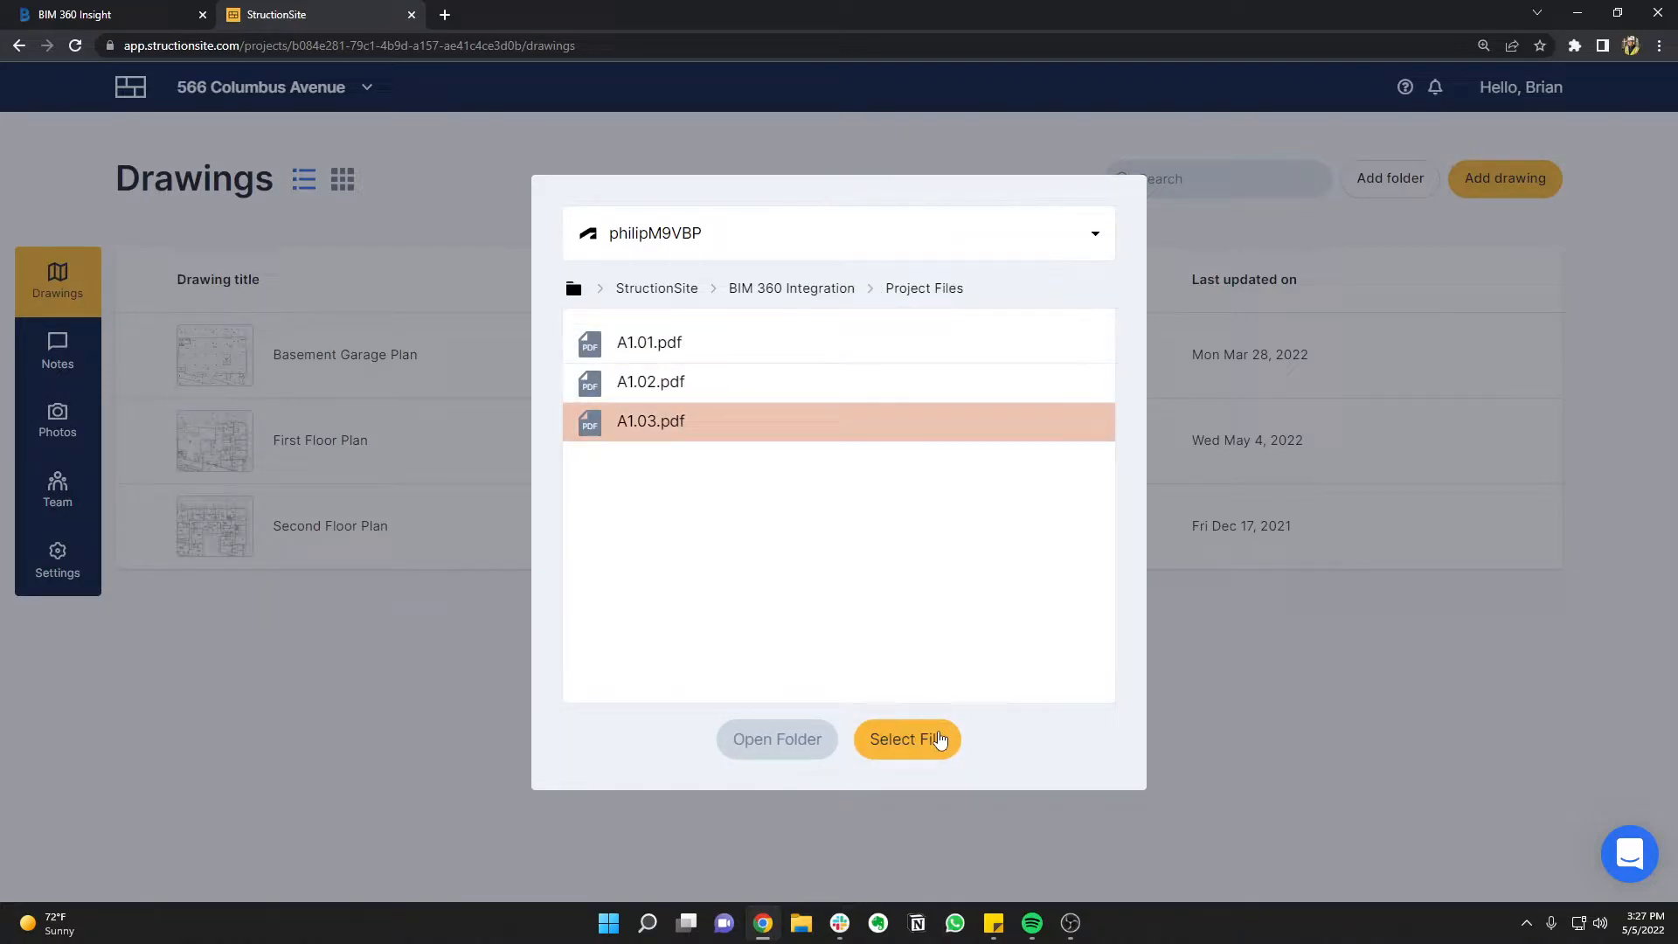
left_click(906, 738)
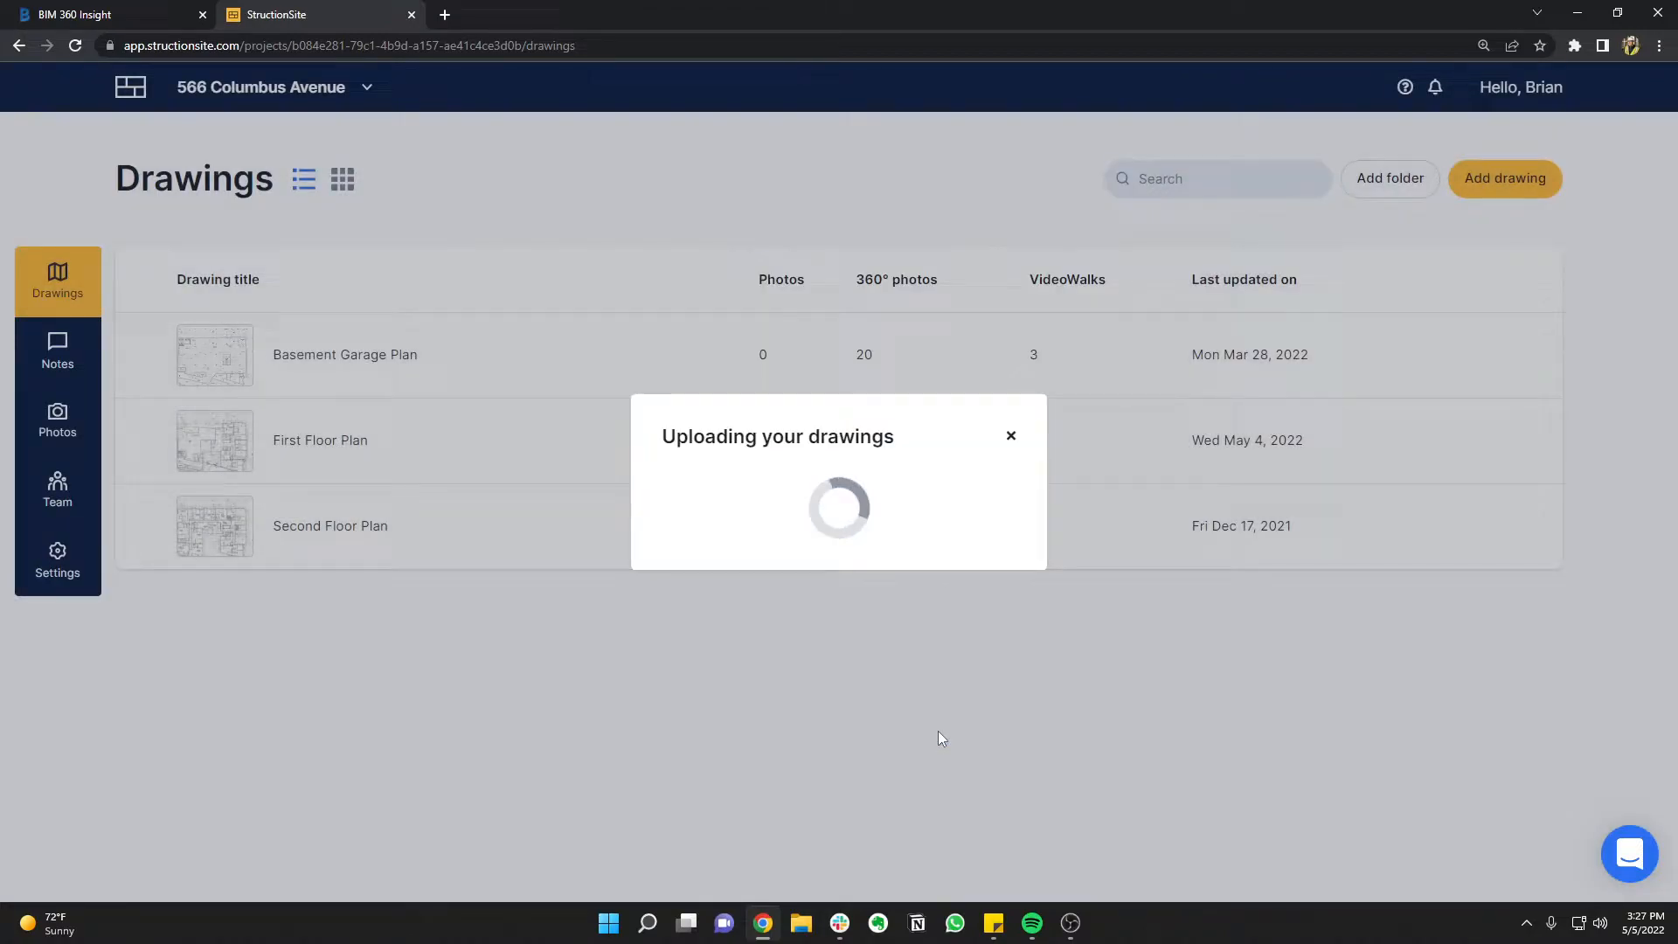
left_click(1010, 436)
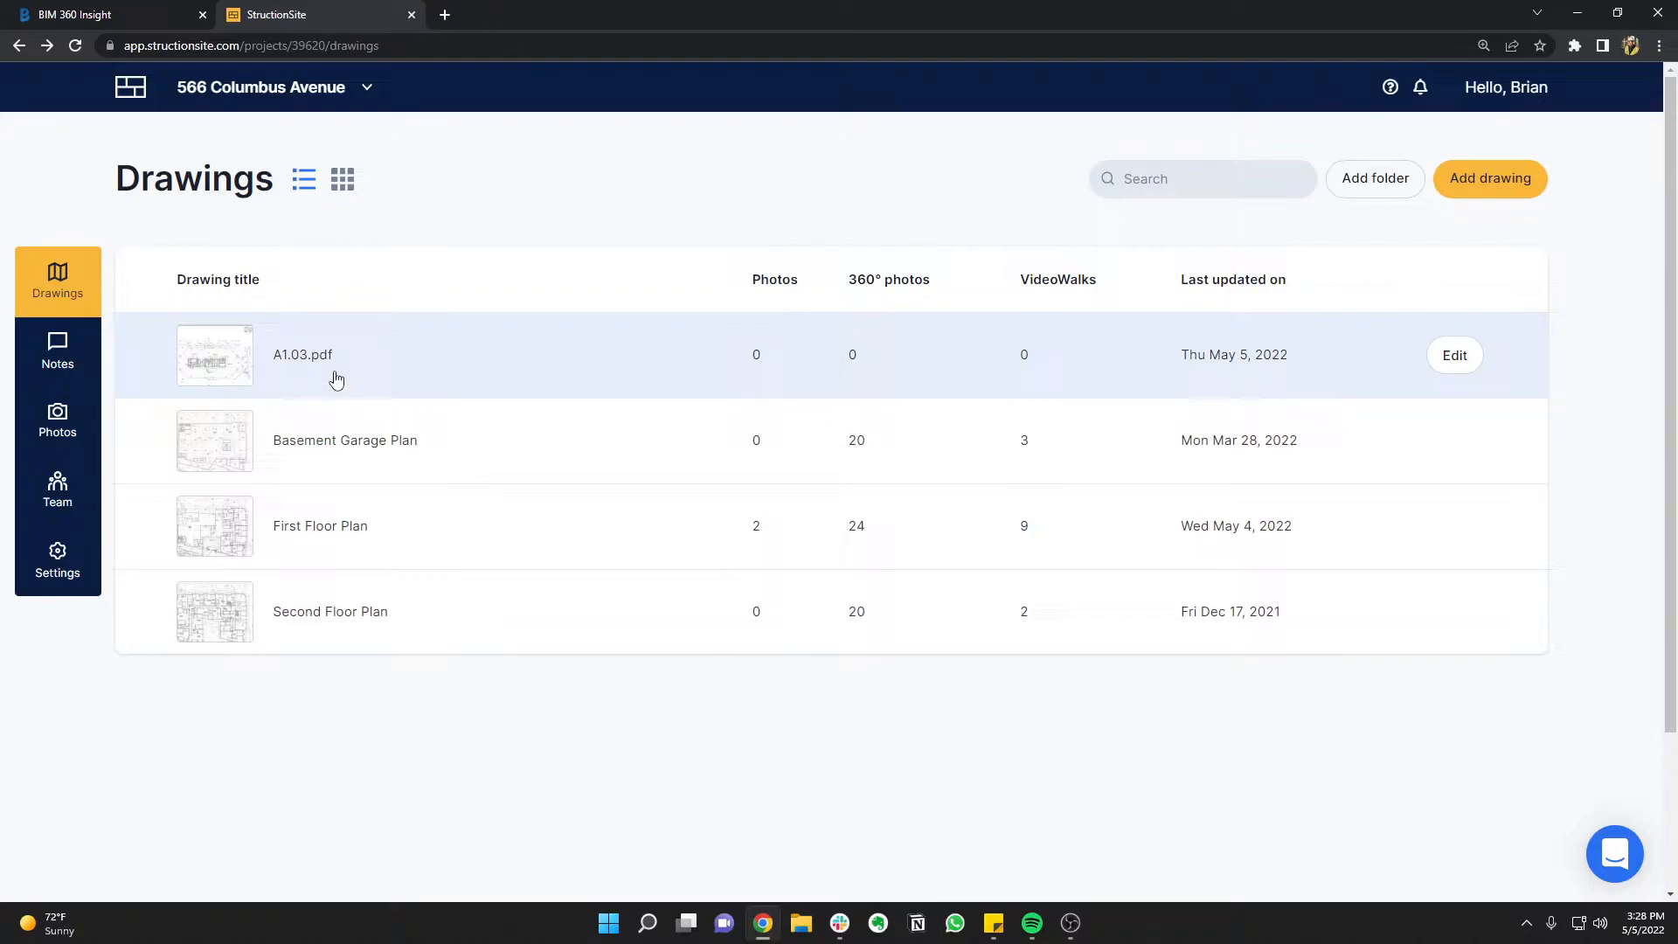
left_click(301, 354)
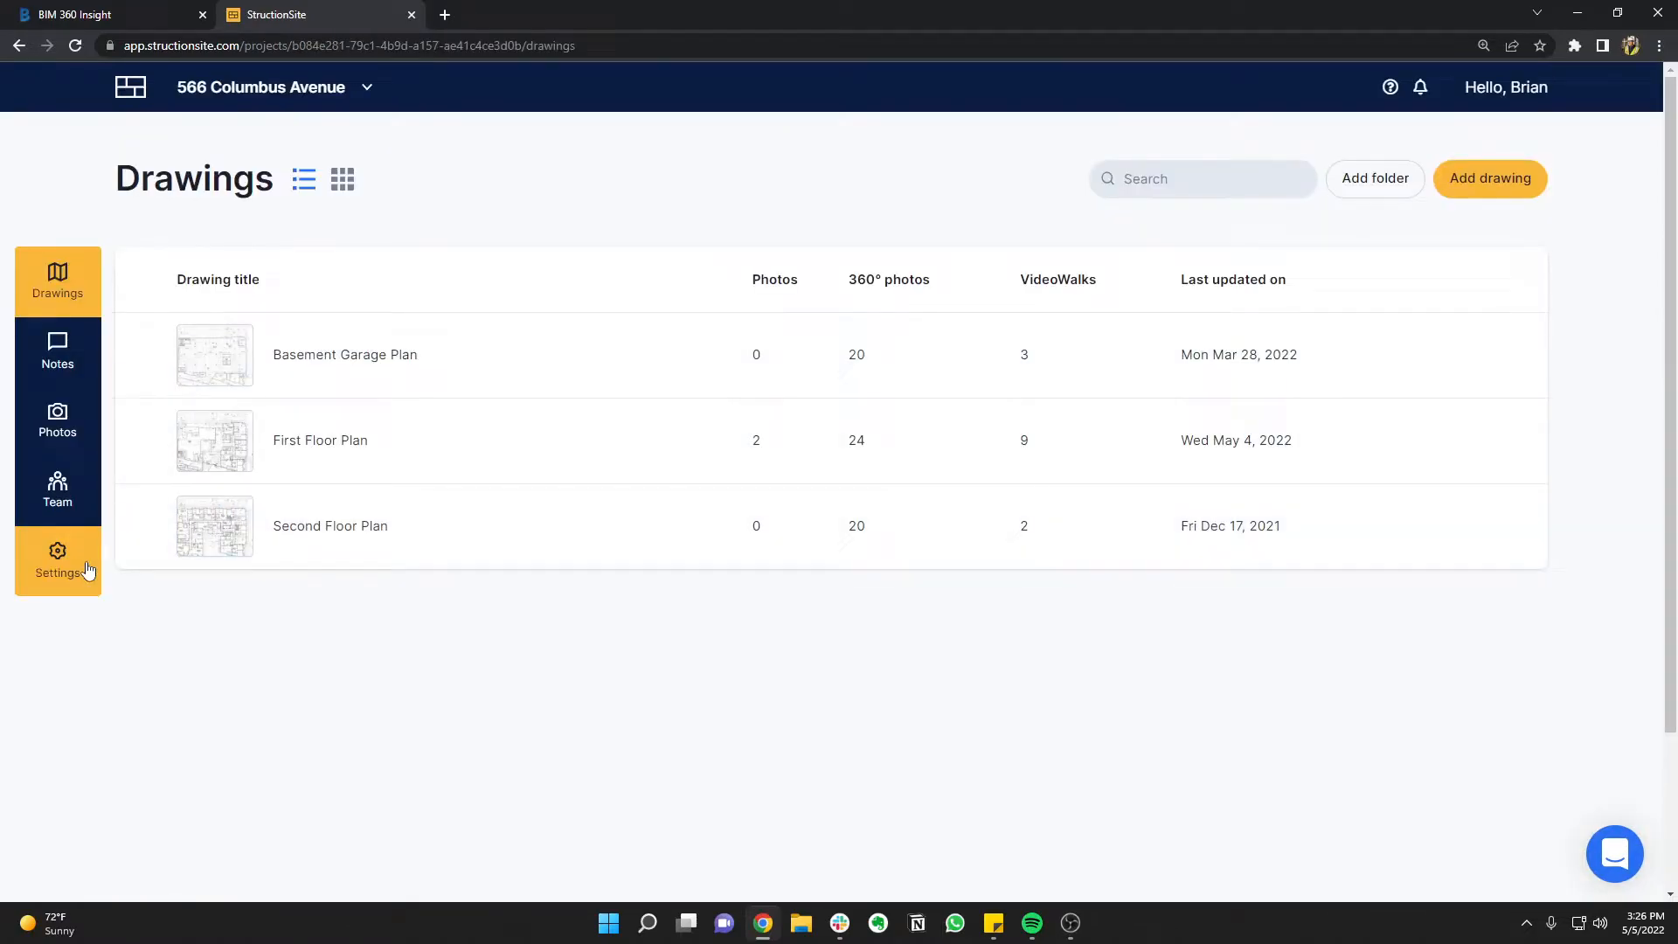
Choose Autodesk BIM360 as the photo archiving service in project settings
left_click(57, 559)
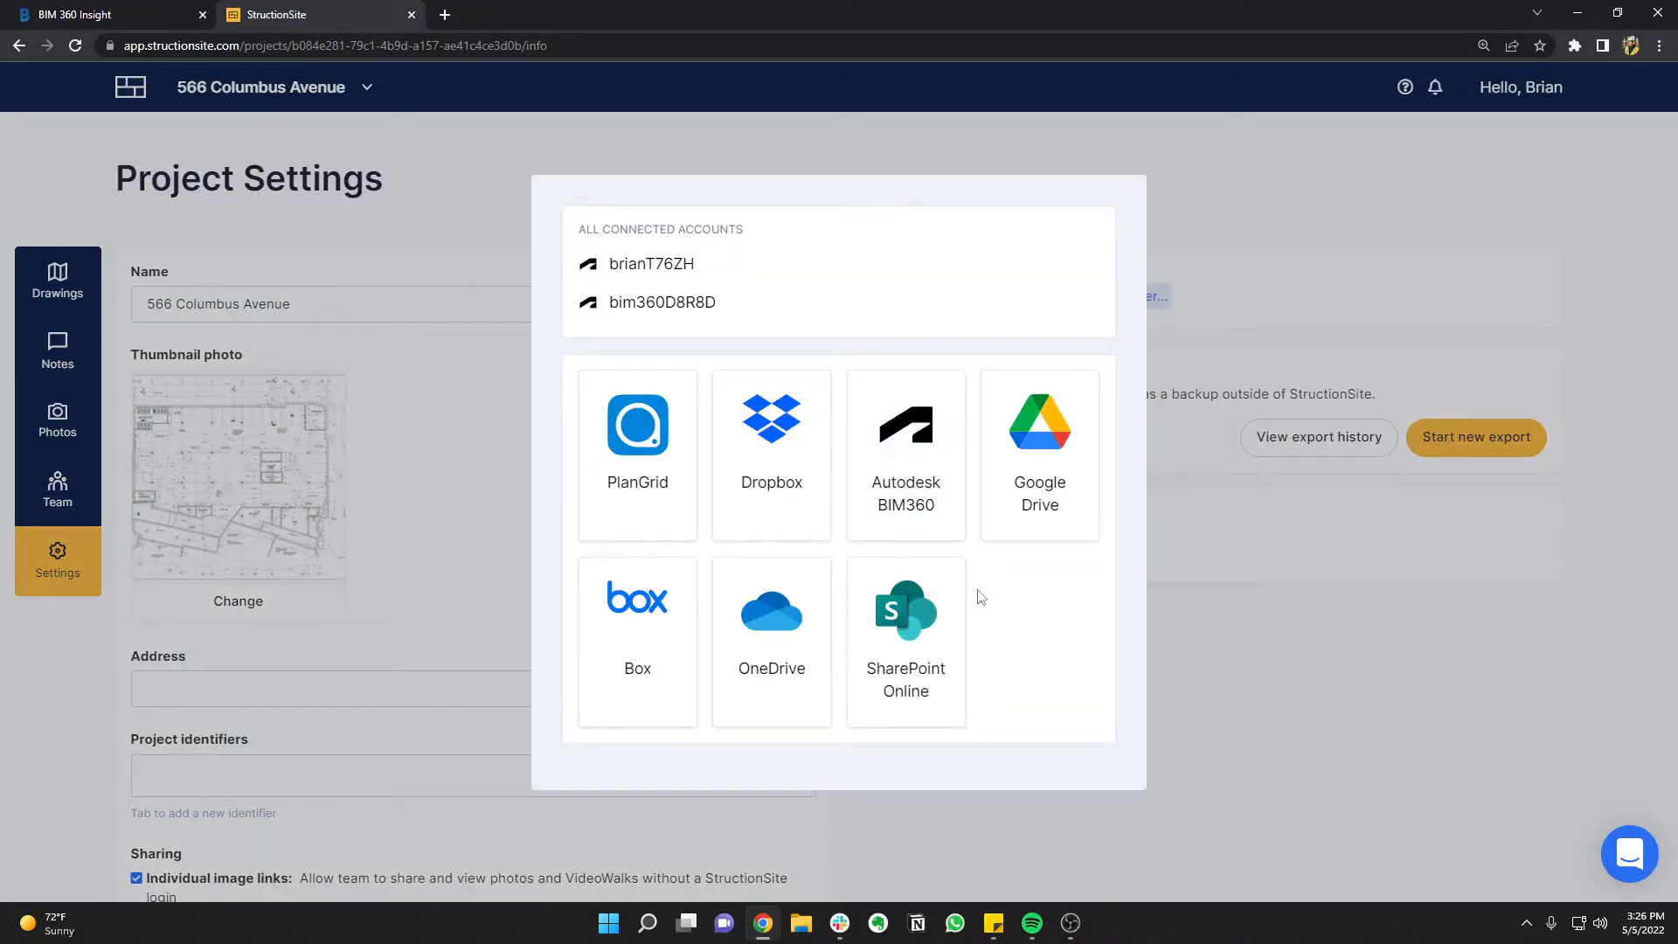
mouse_move(904, 493)
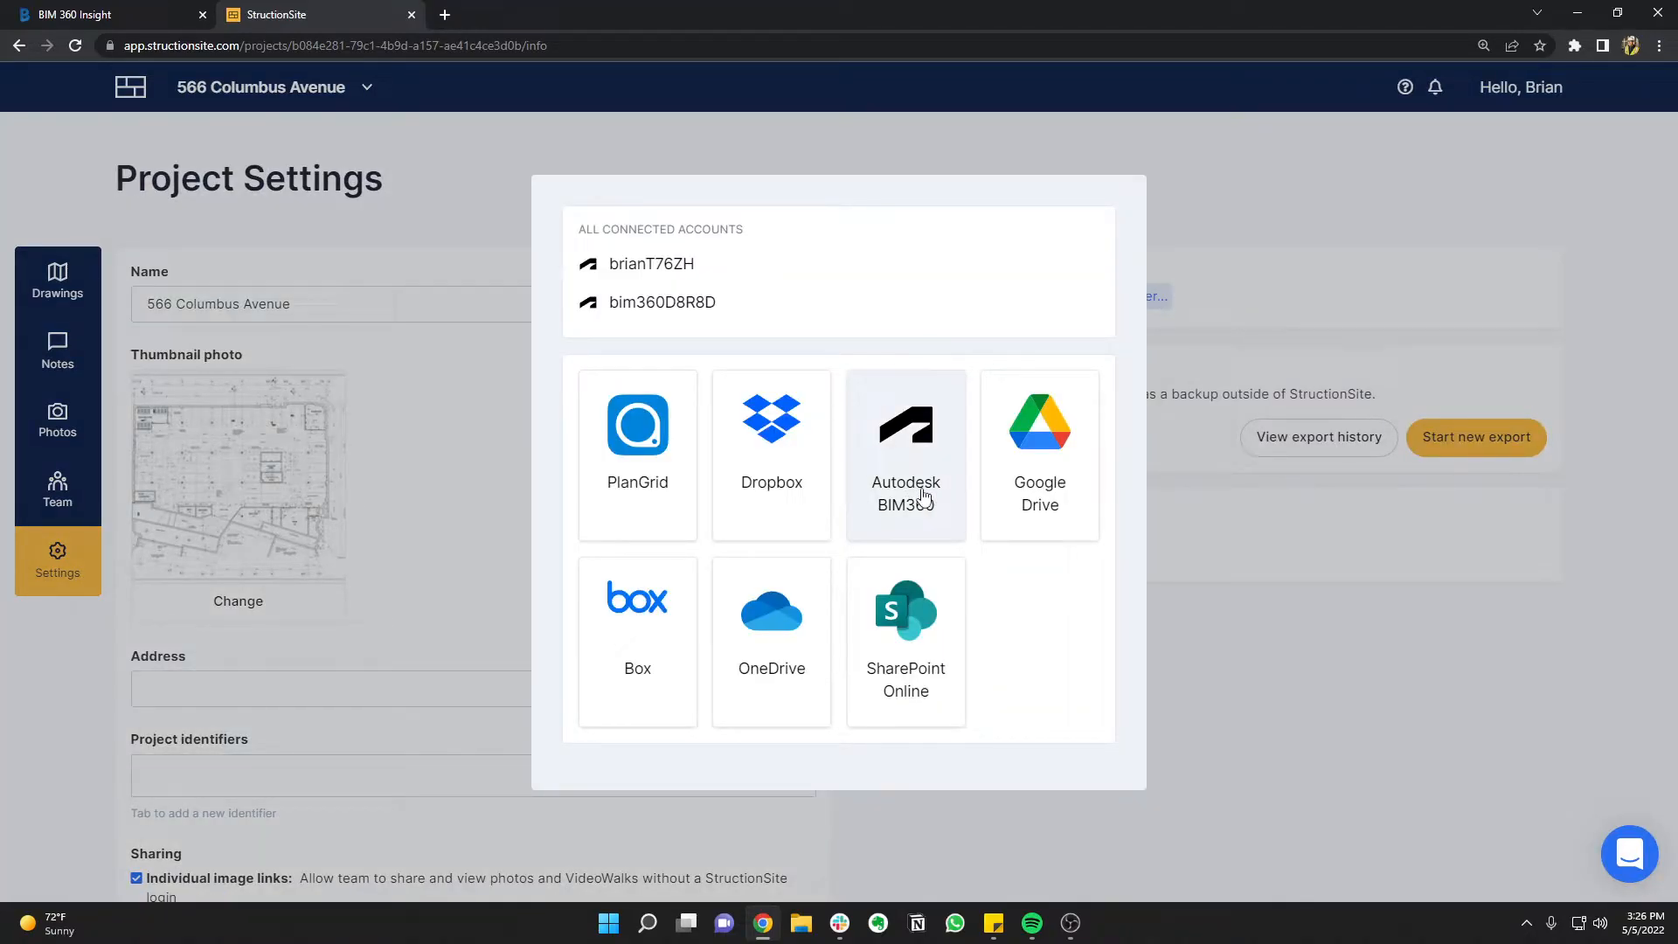
left_click(905, 439)
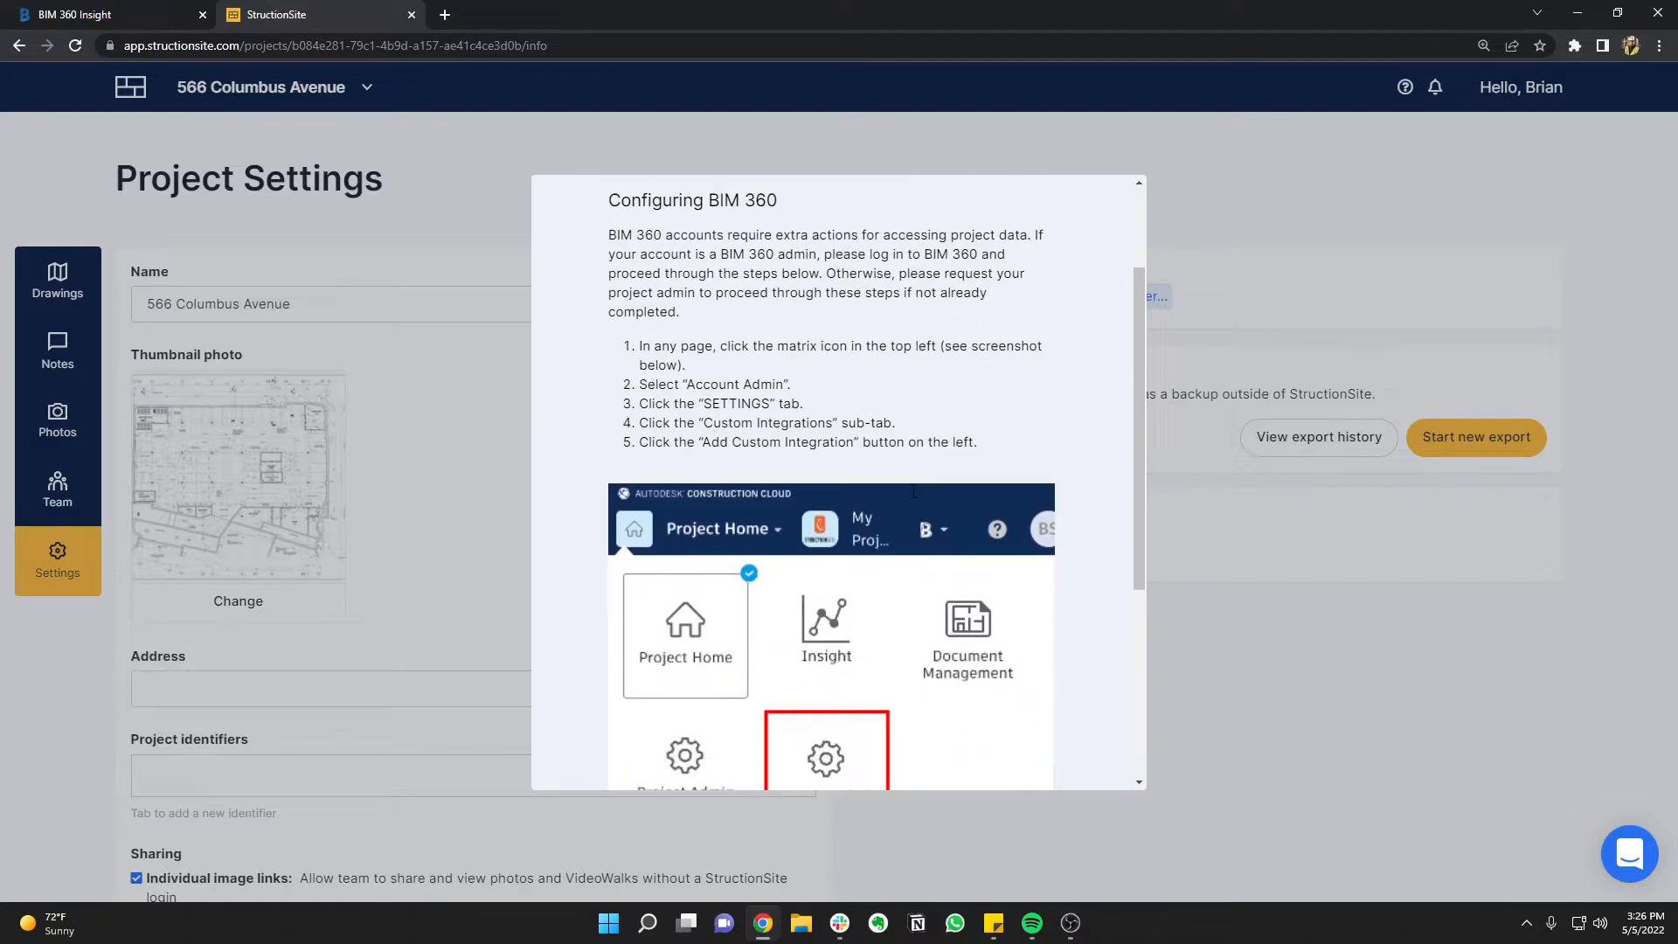
scroll("down", 3)
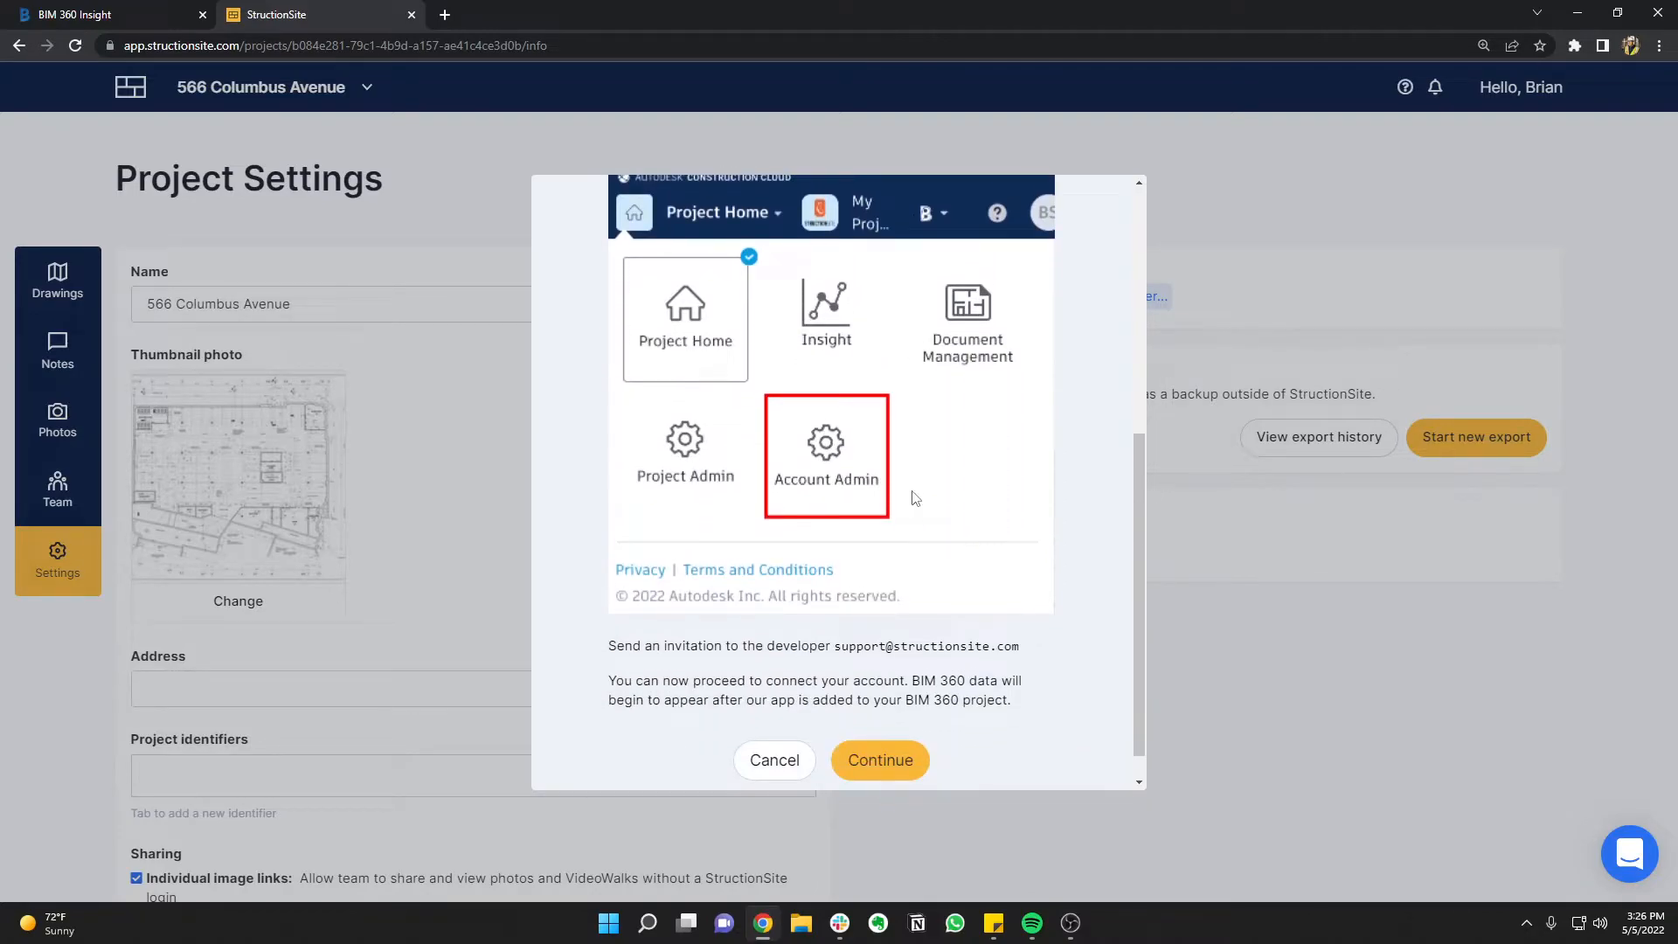
Authorize StructionSite Integrations, archive photos to Project Files, and switch to Carpenters Training Center
left_click(880, 759)
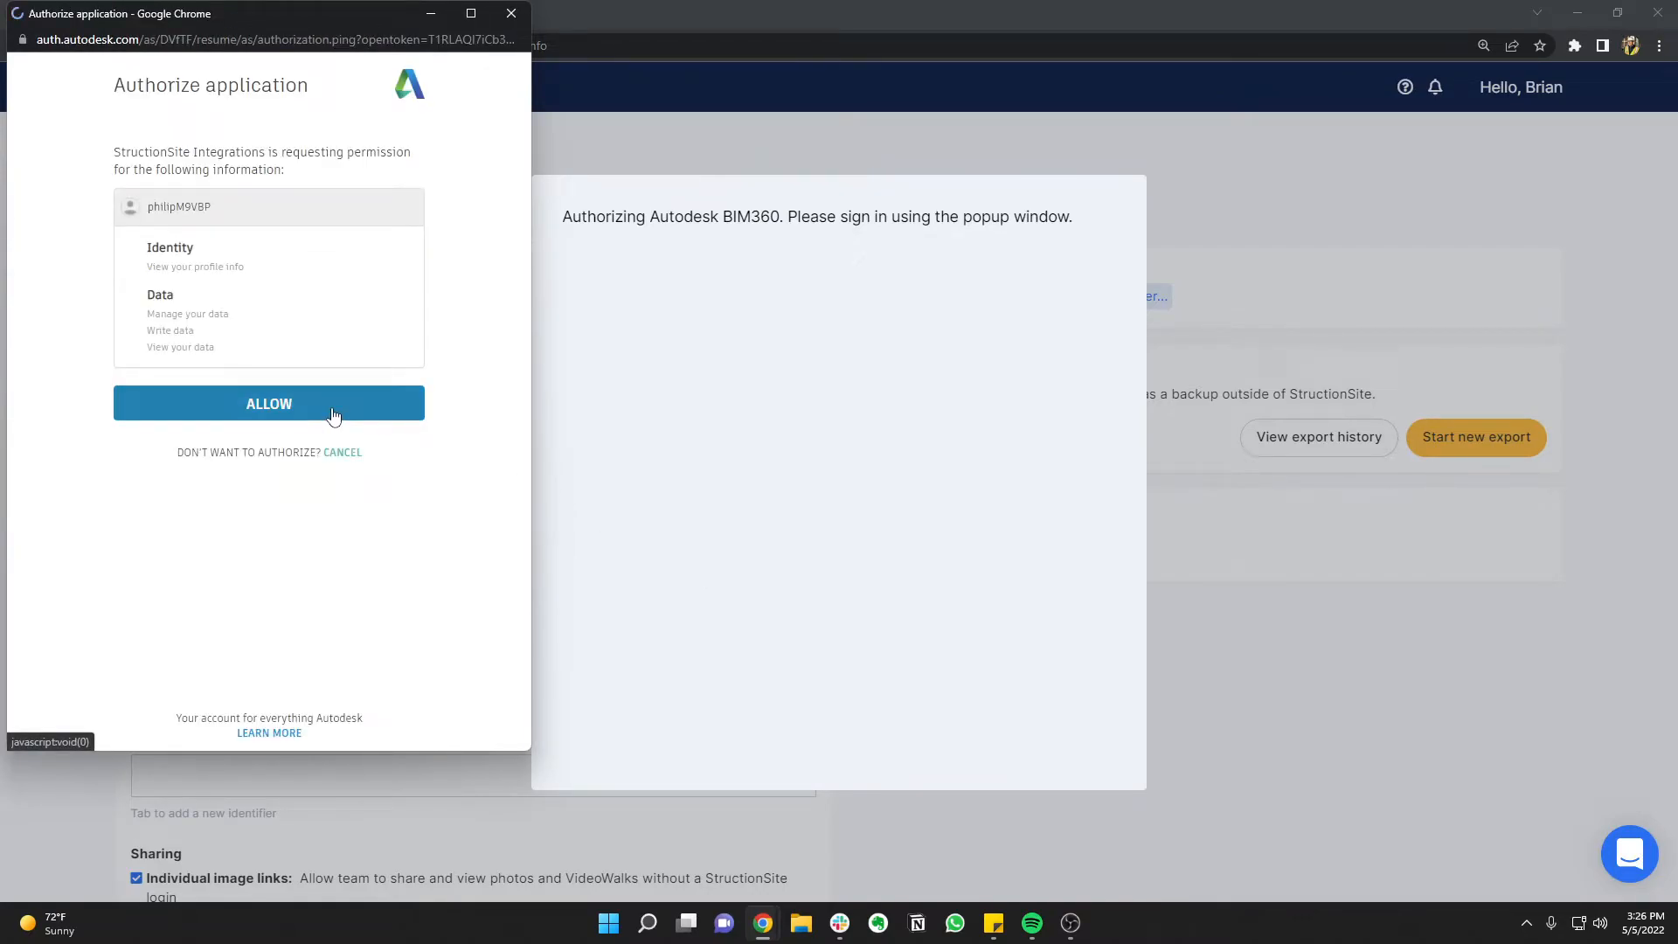
left_click(268, 404)
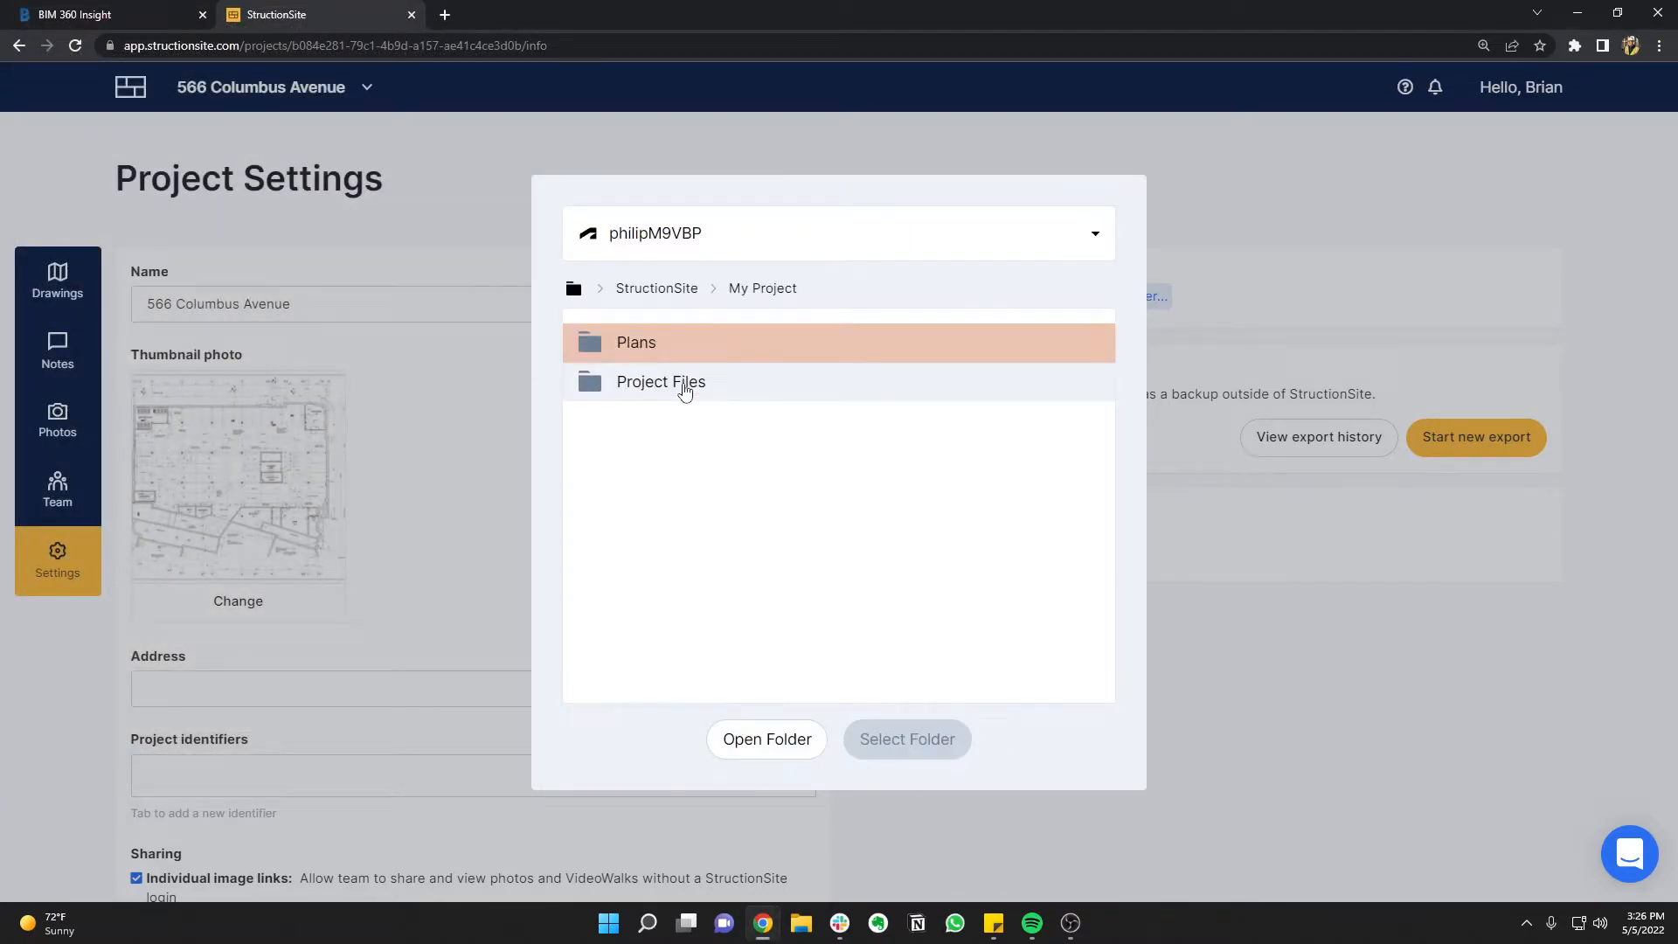
left_click(661, 381)
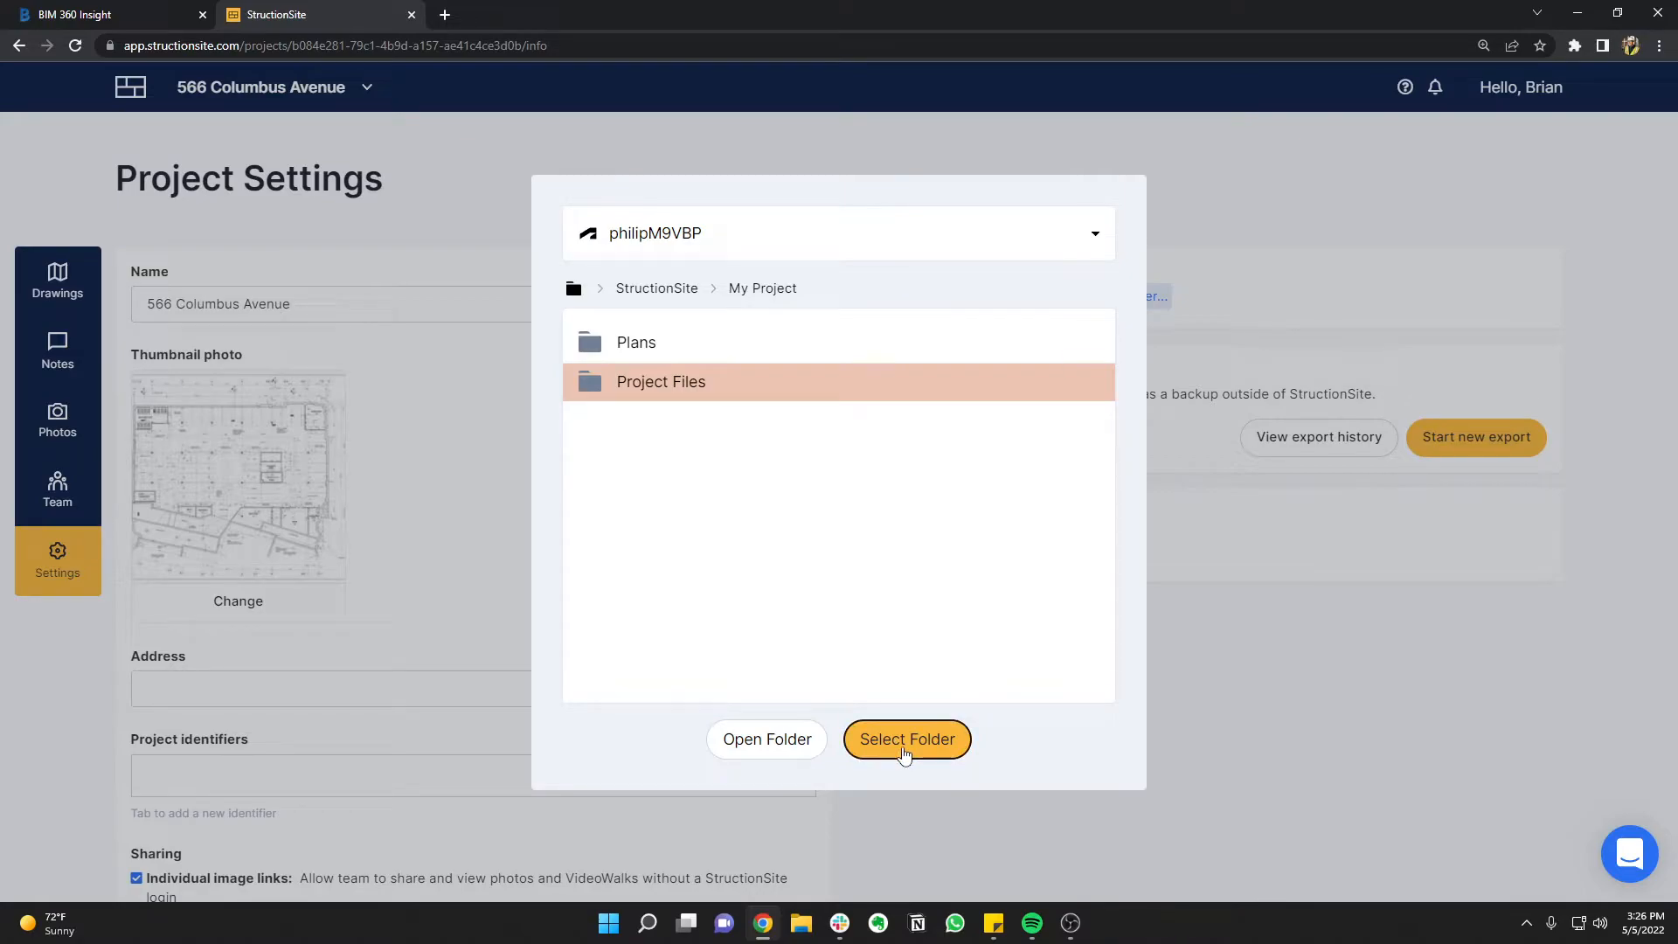
left_click(906, 738)
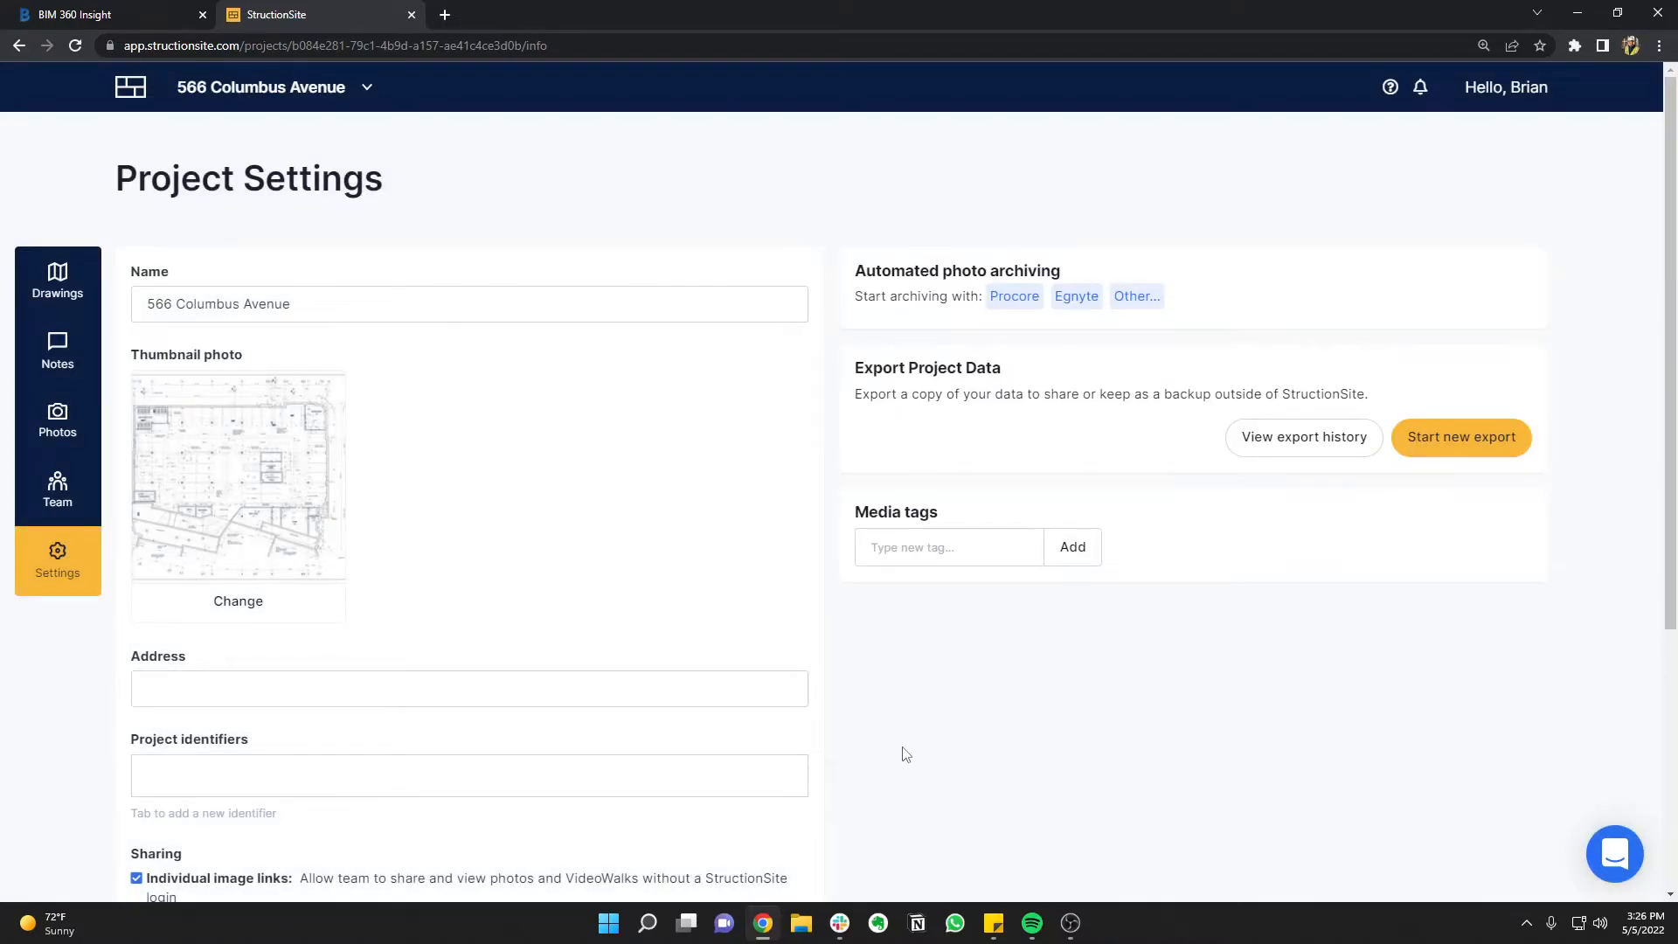
left_click(1013, 296)
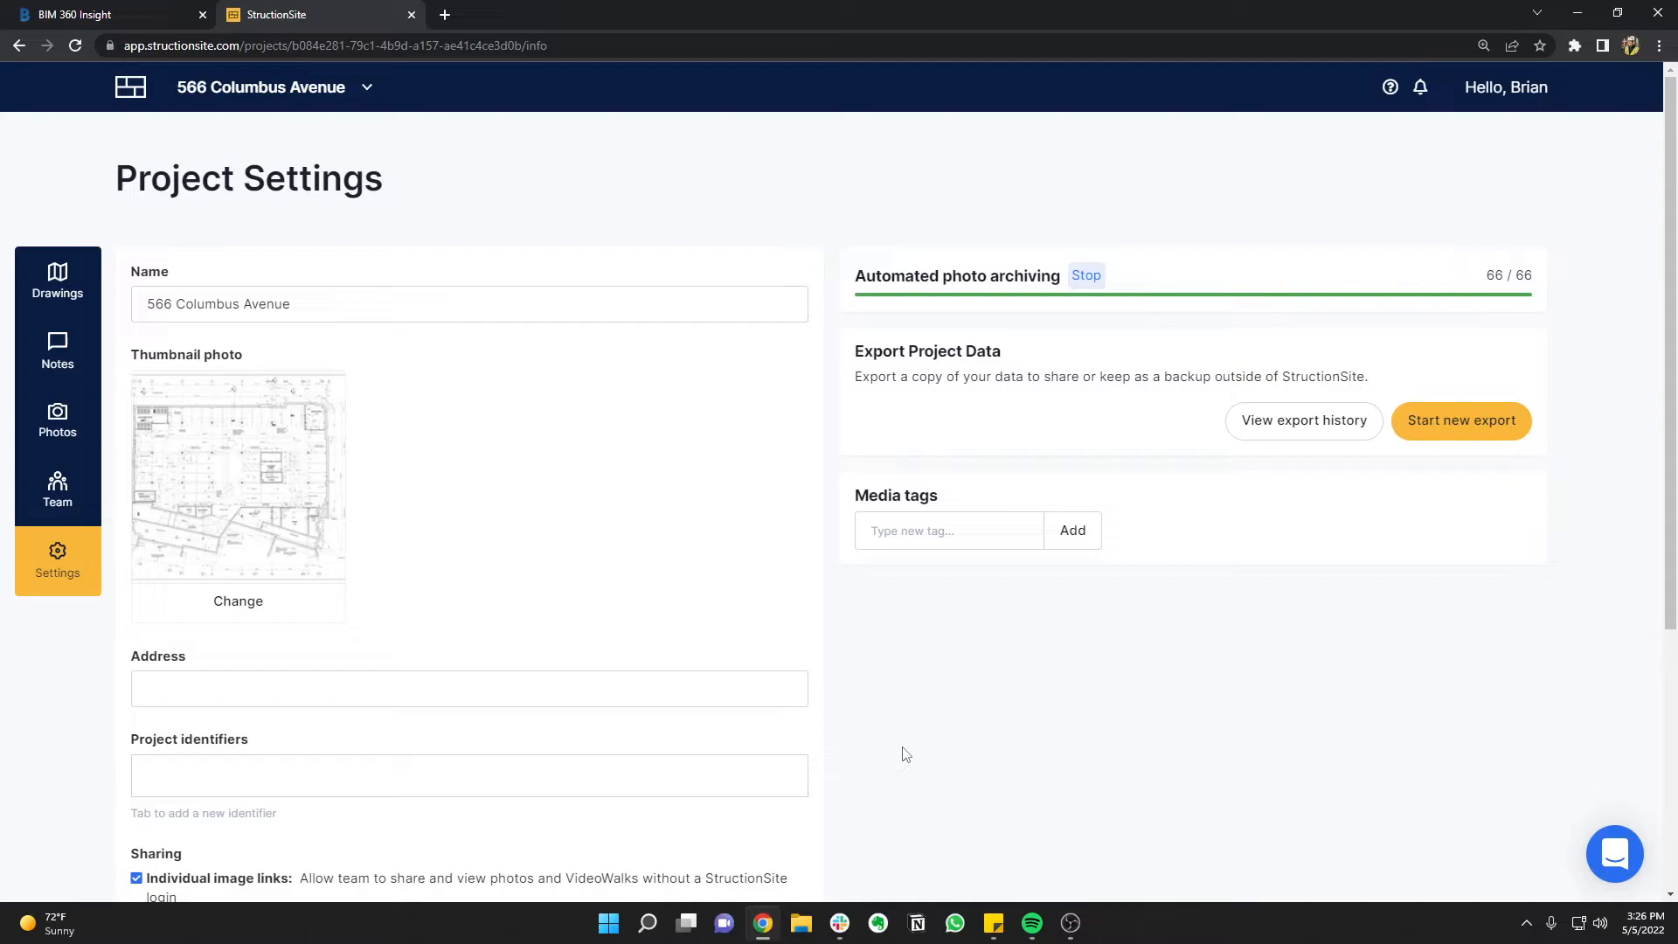
mouse_move(1087, 275)
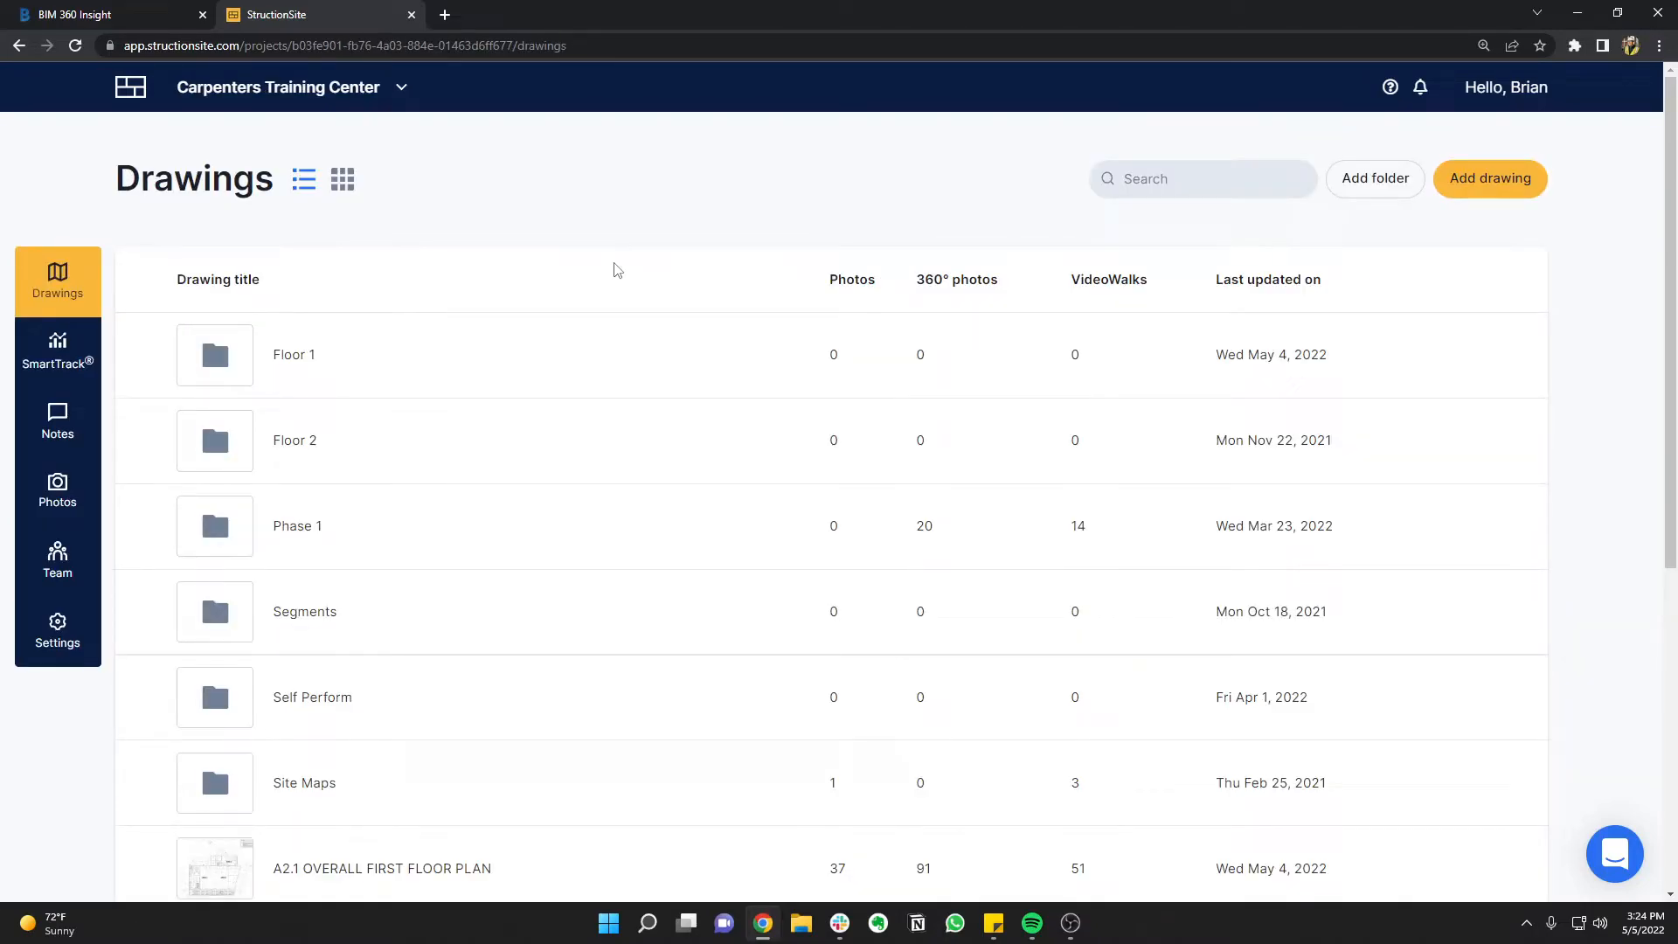
mouse_move(137, 532)
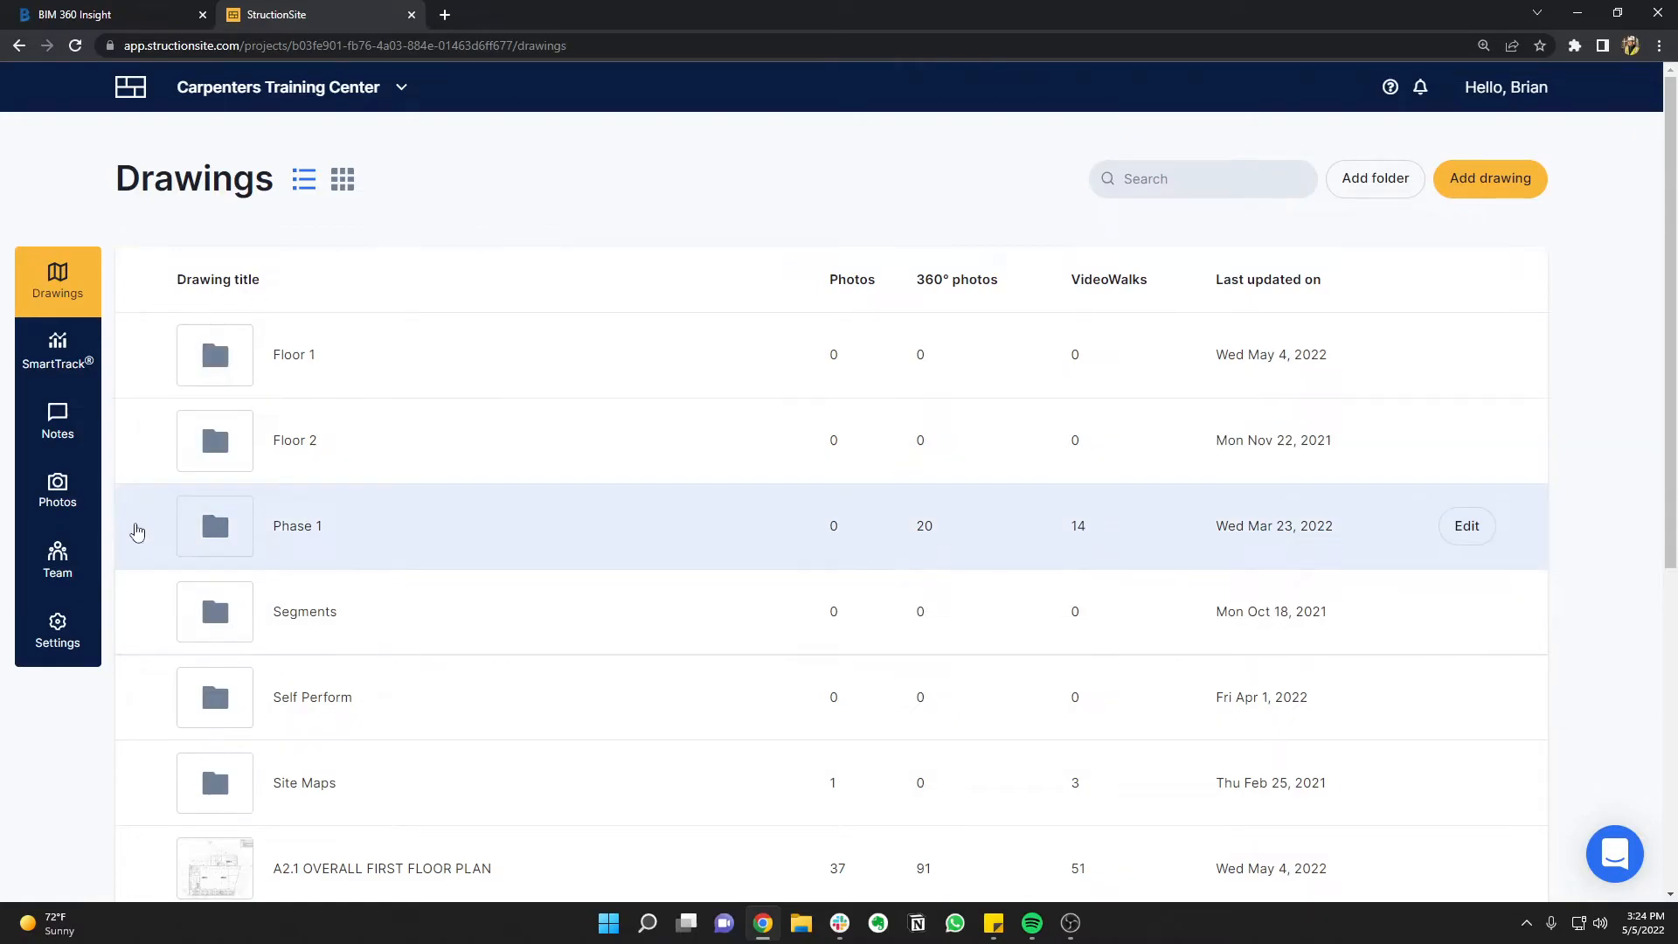
Save changes in Carpenters Training Center settings, with 149 of 149 photos archived
left_click(57, 629)
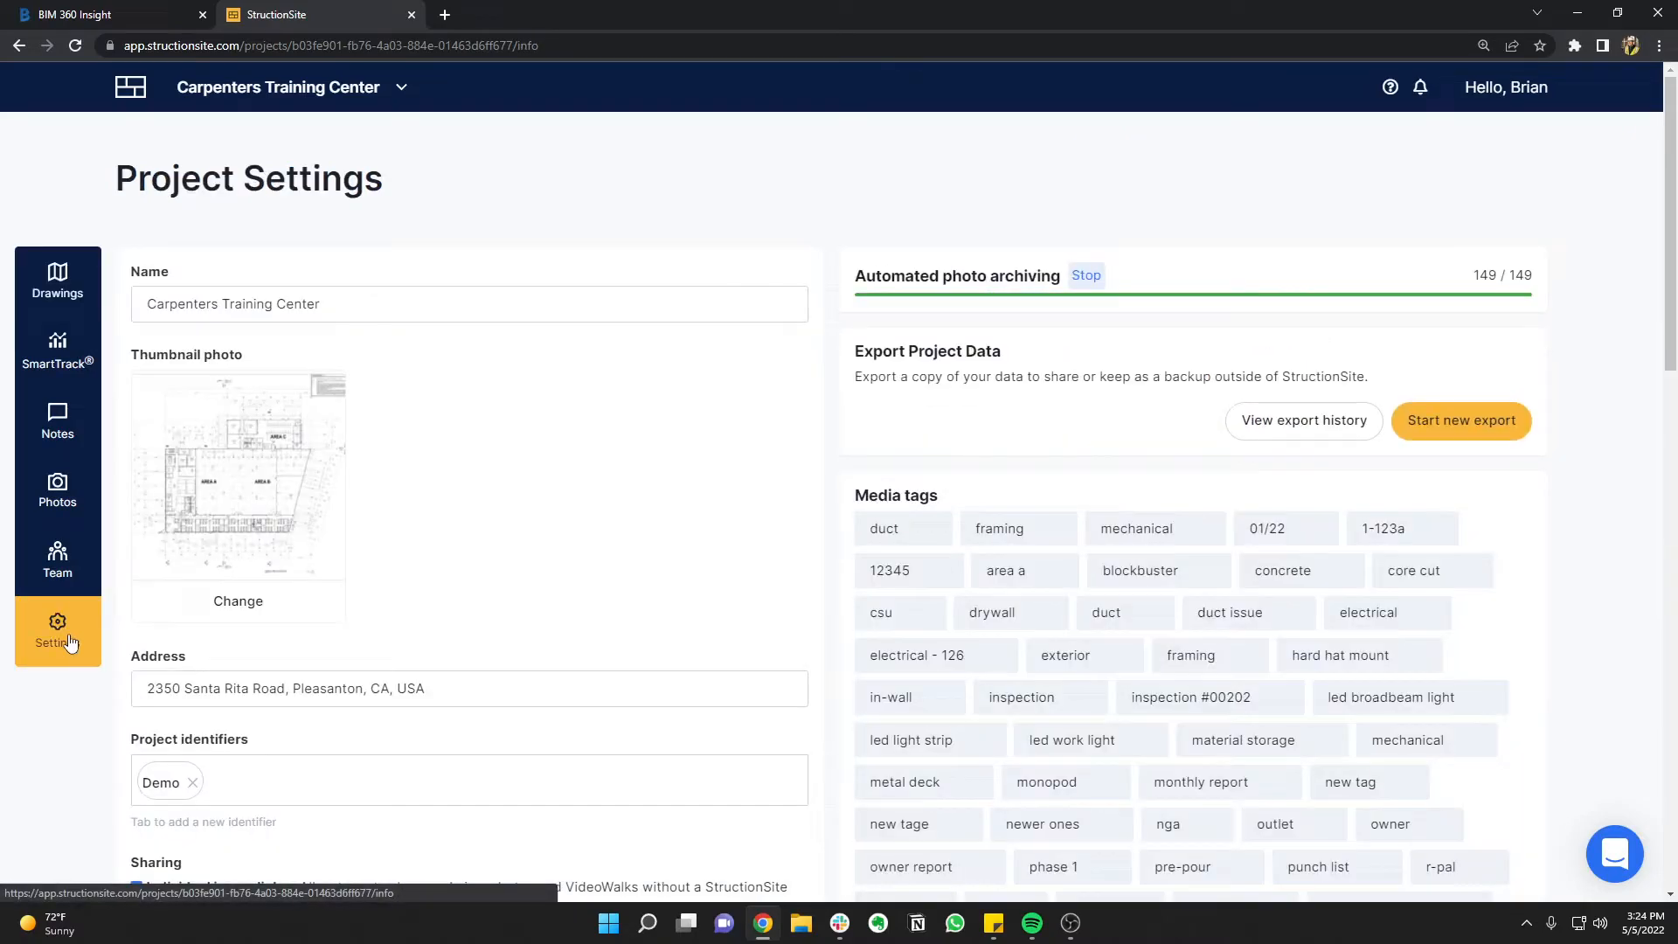
scroll("down", 3)
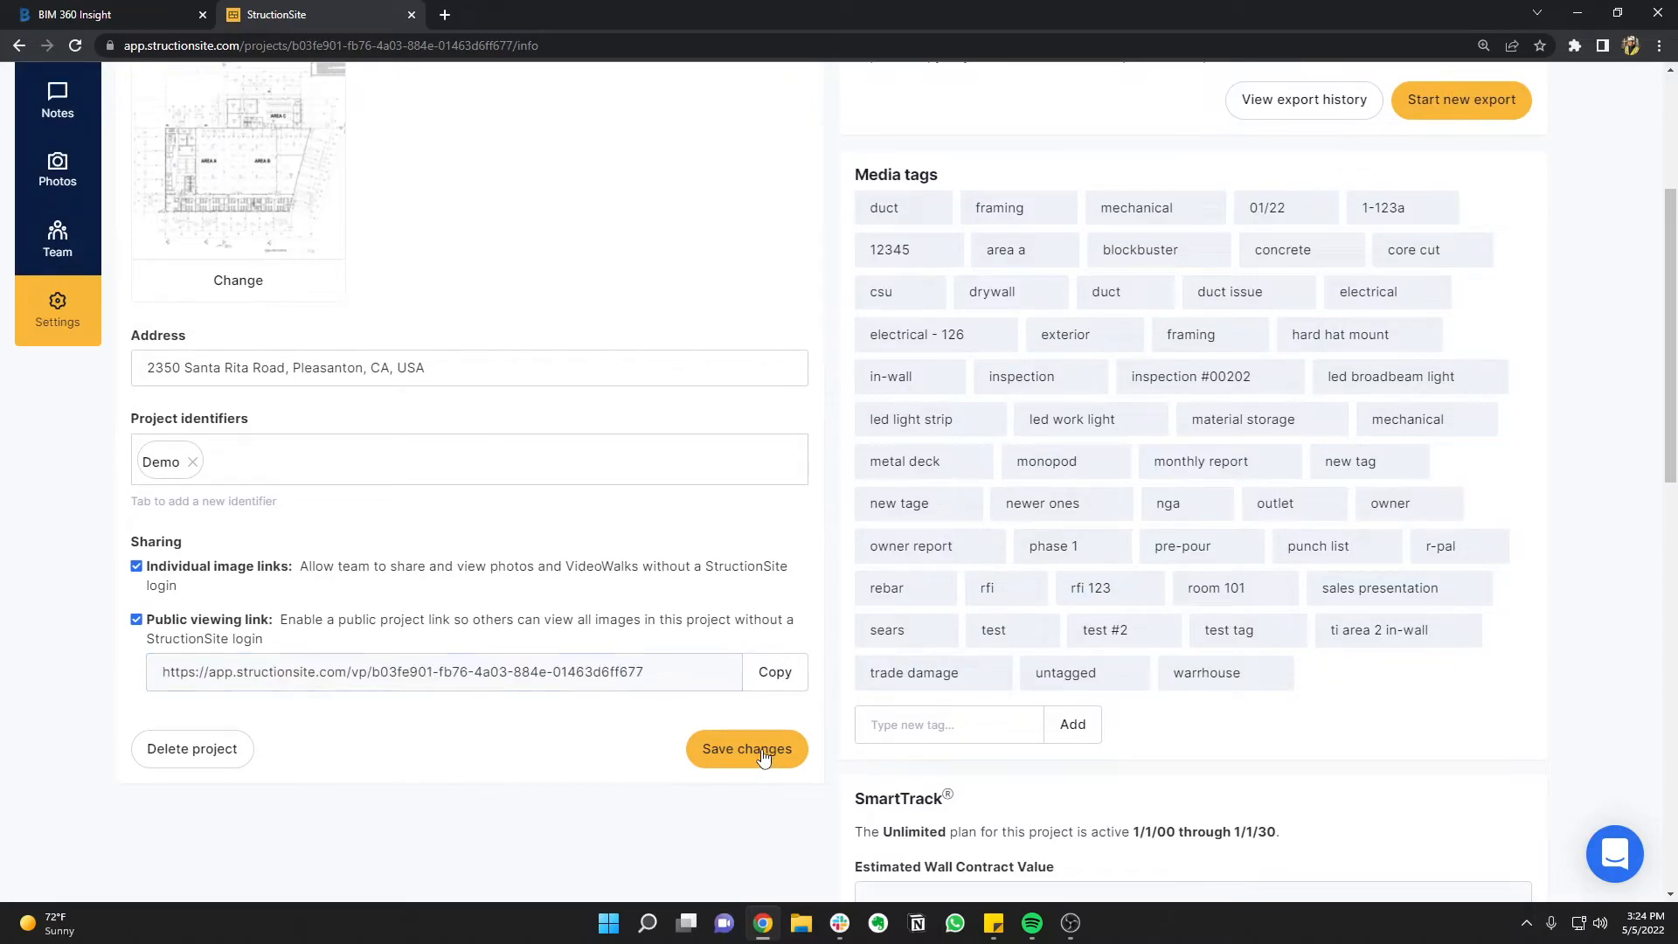
left_click(747, 749)
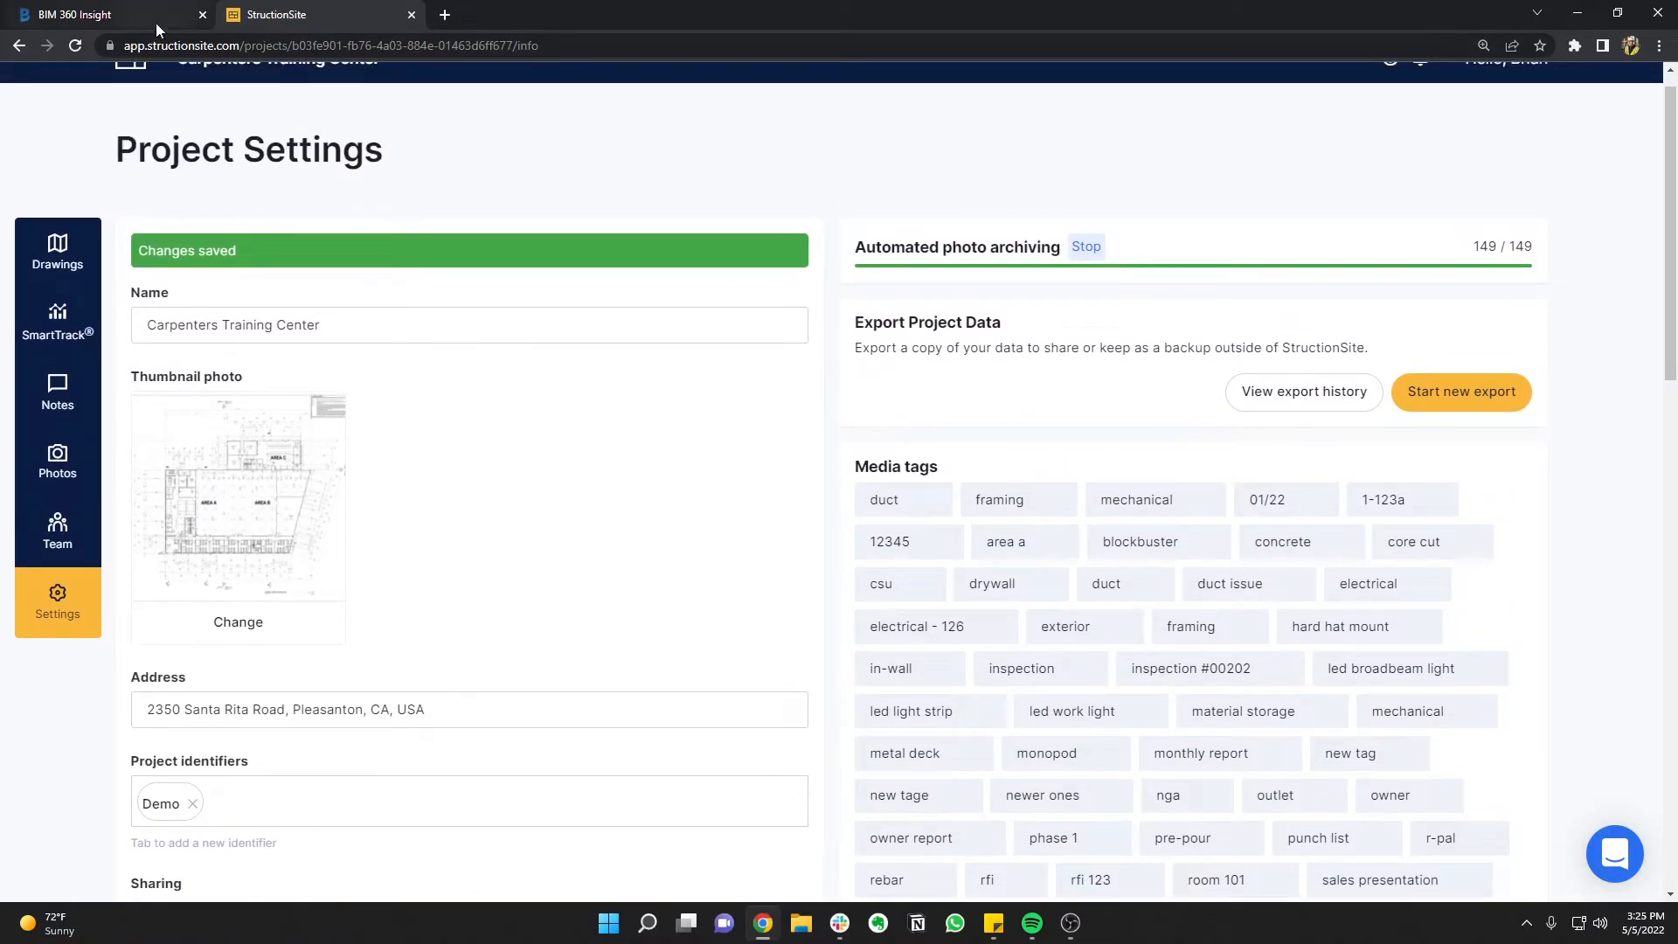
Search the BIM 360 Insight Card Library for 'struct' and add the StructionSite card
left_click(107, 14)
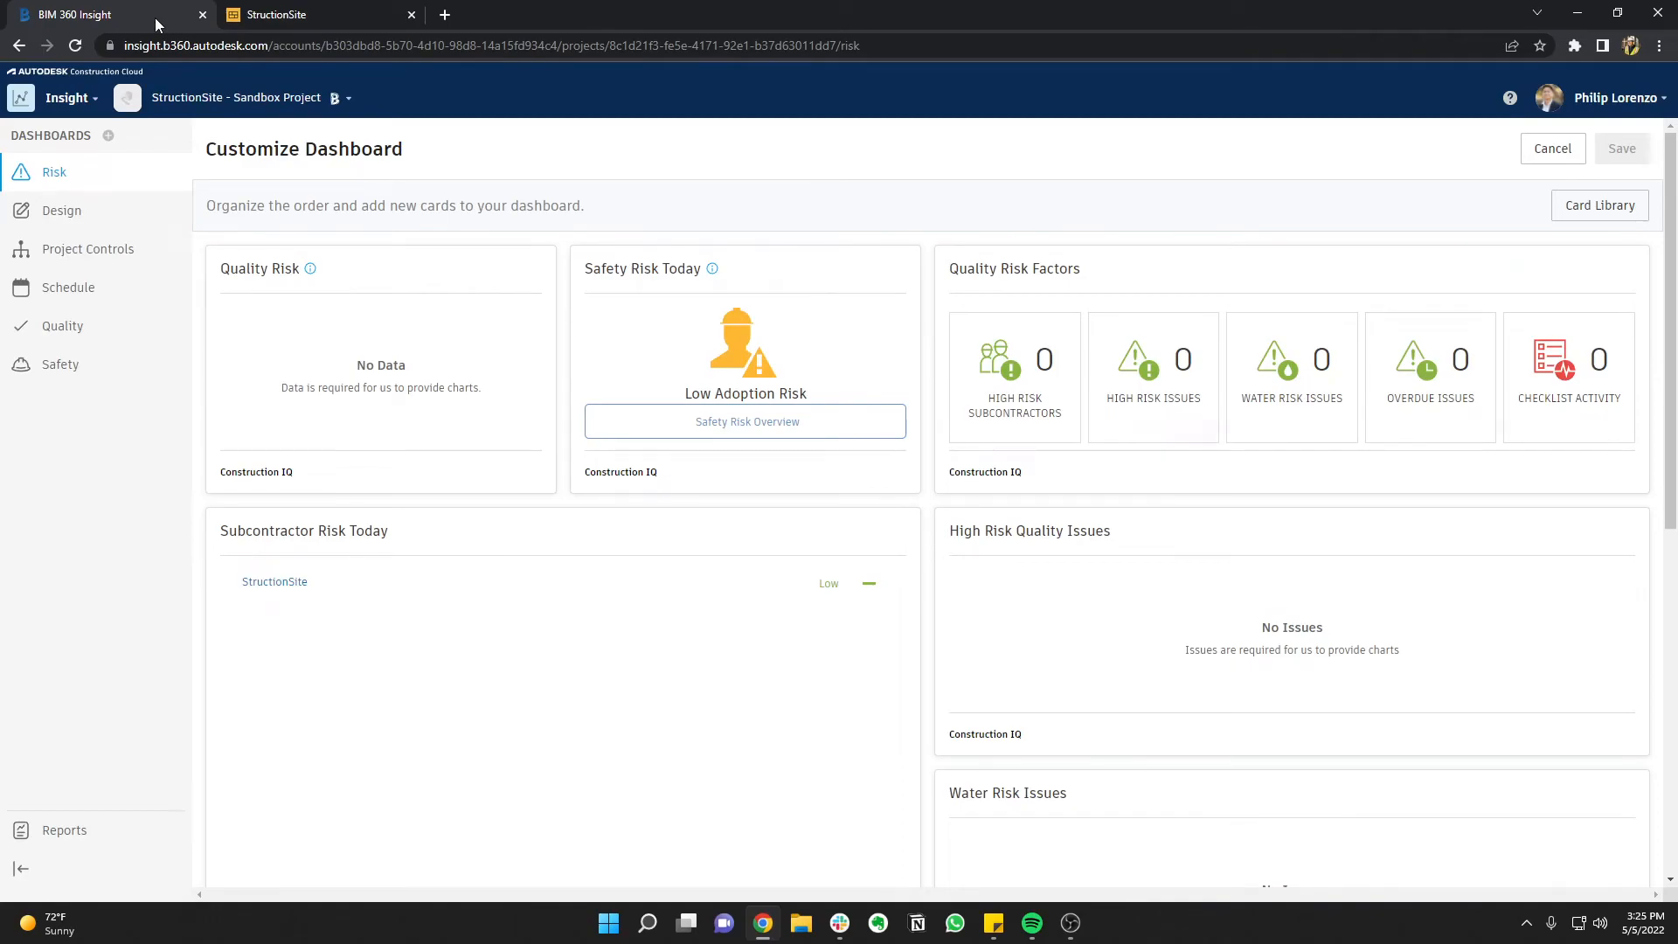
mouse_move(1599, 205)
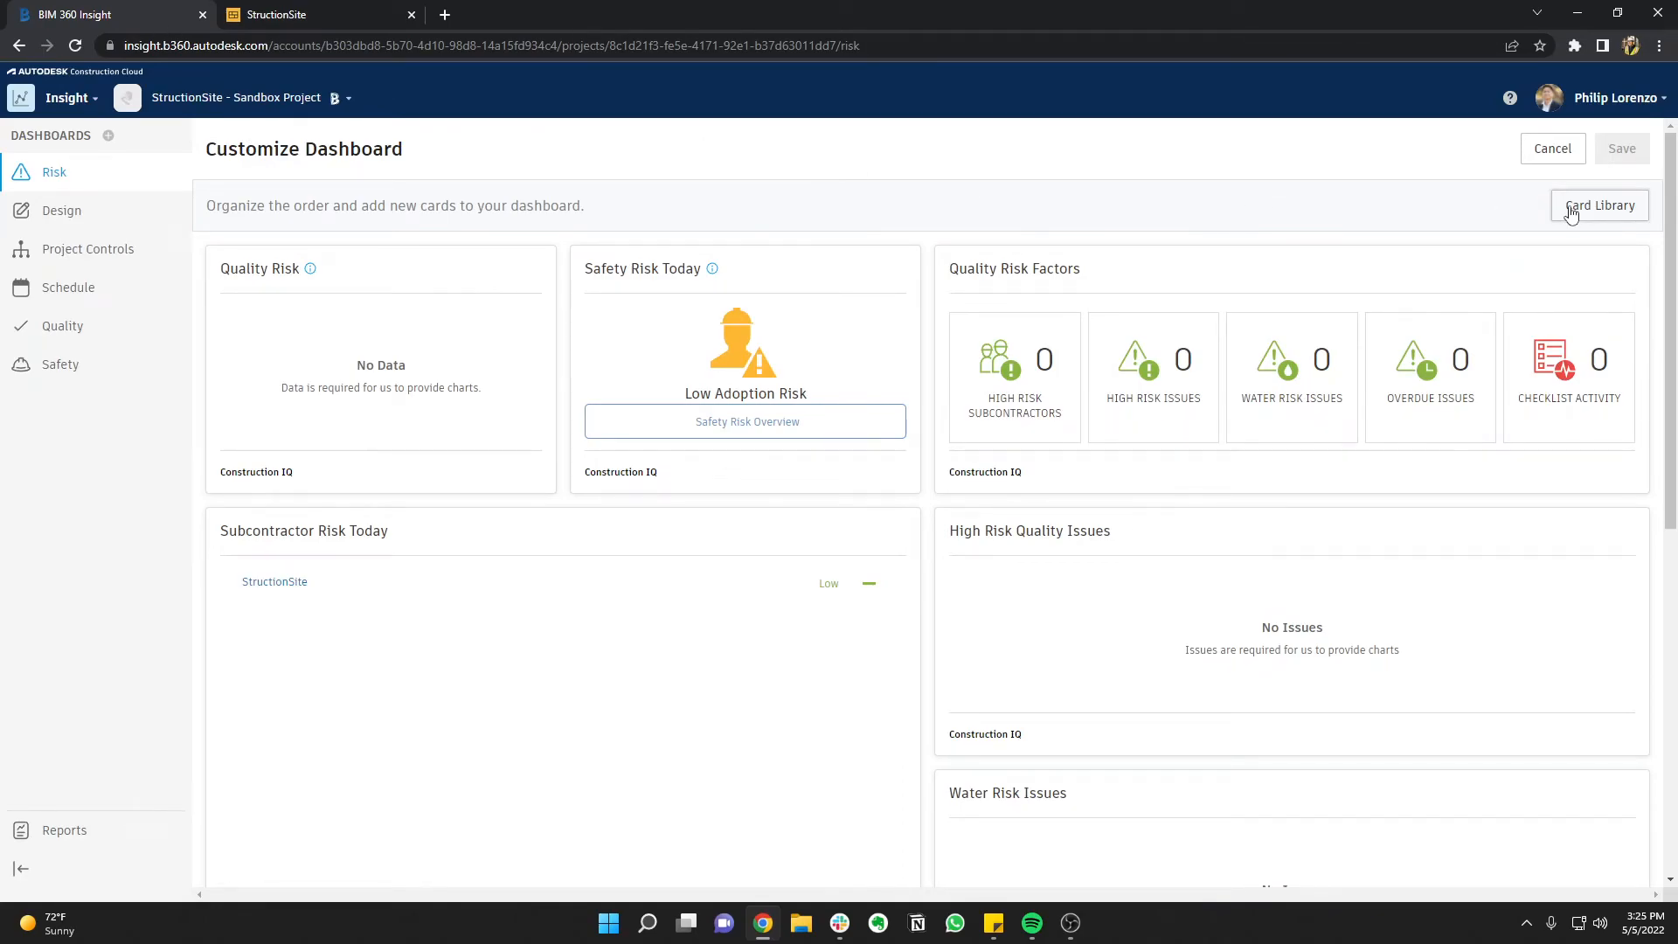
left_click(1599, 205)
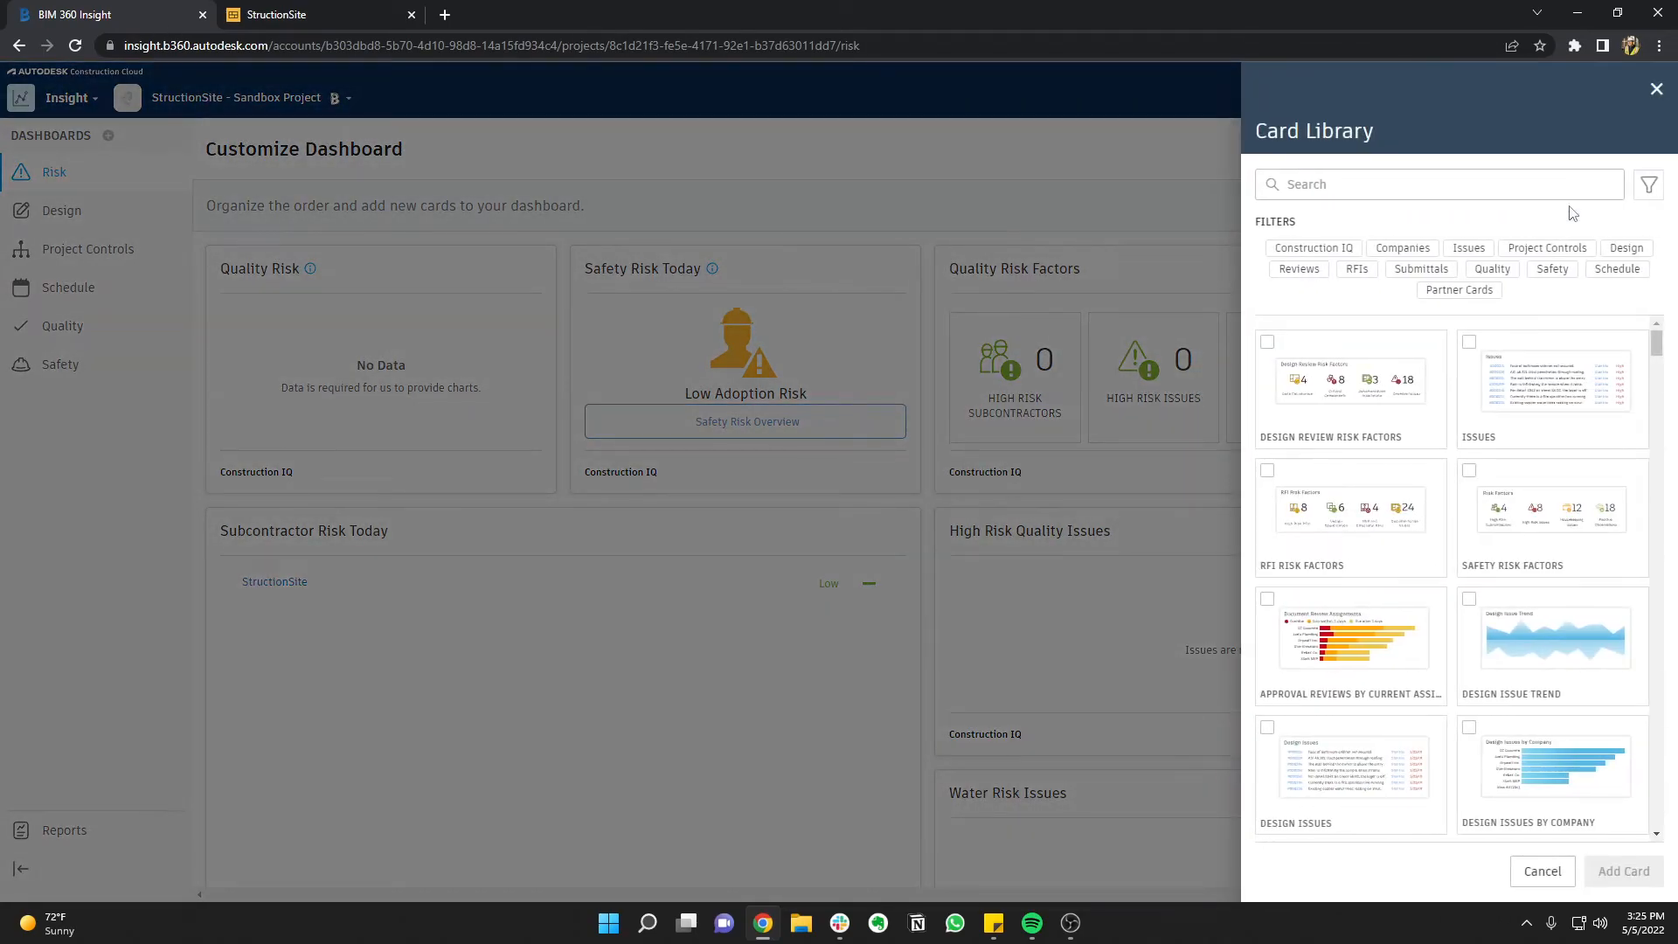
type("s")
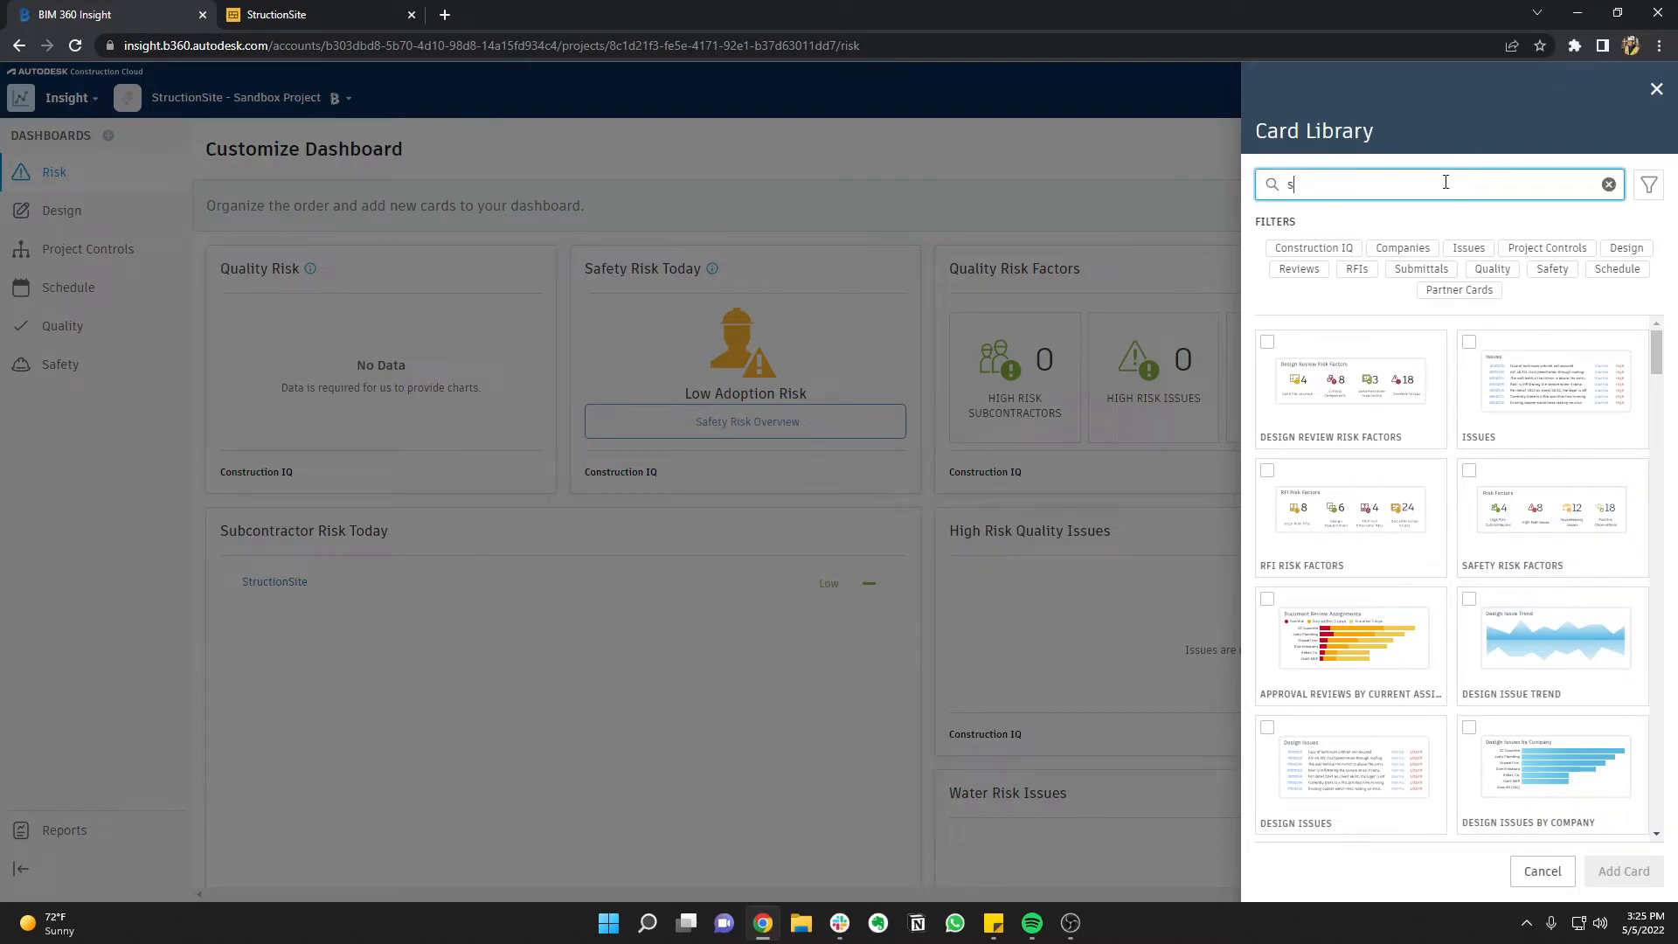
type("truct")
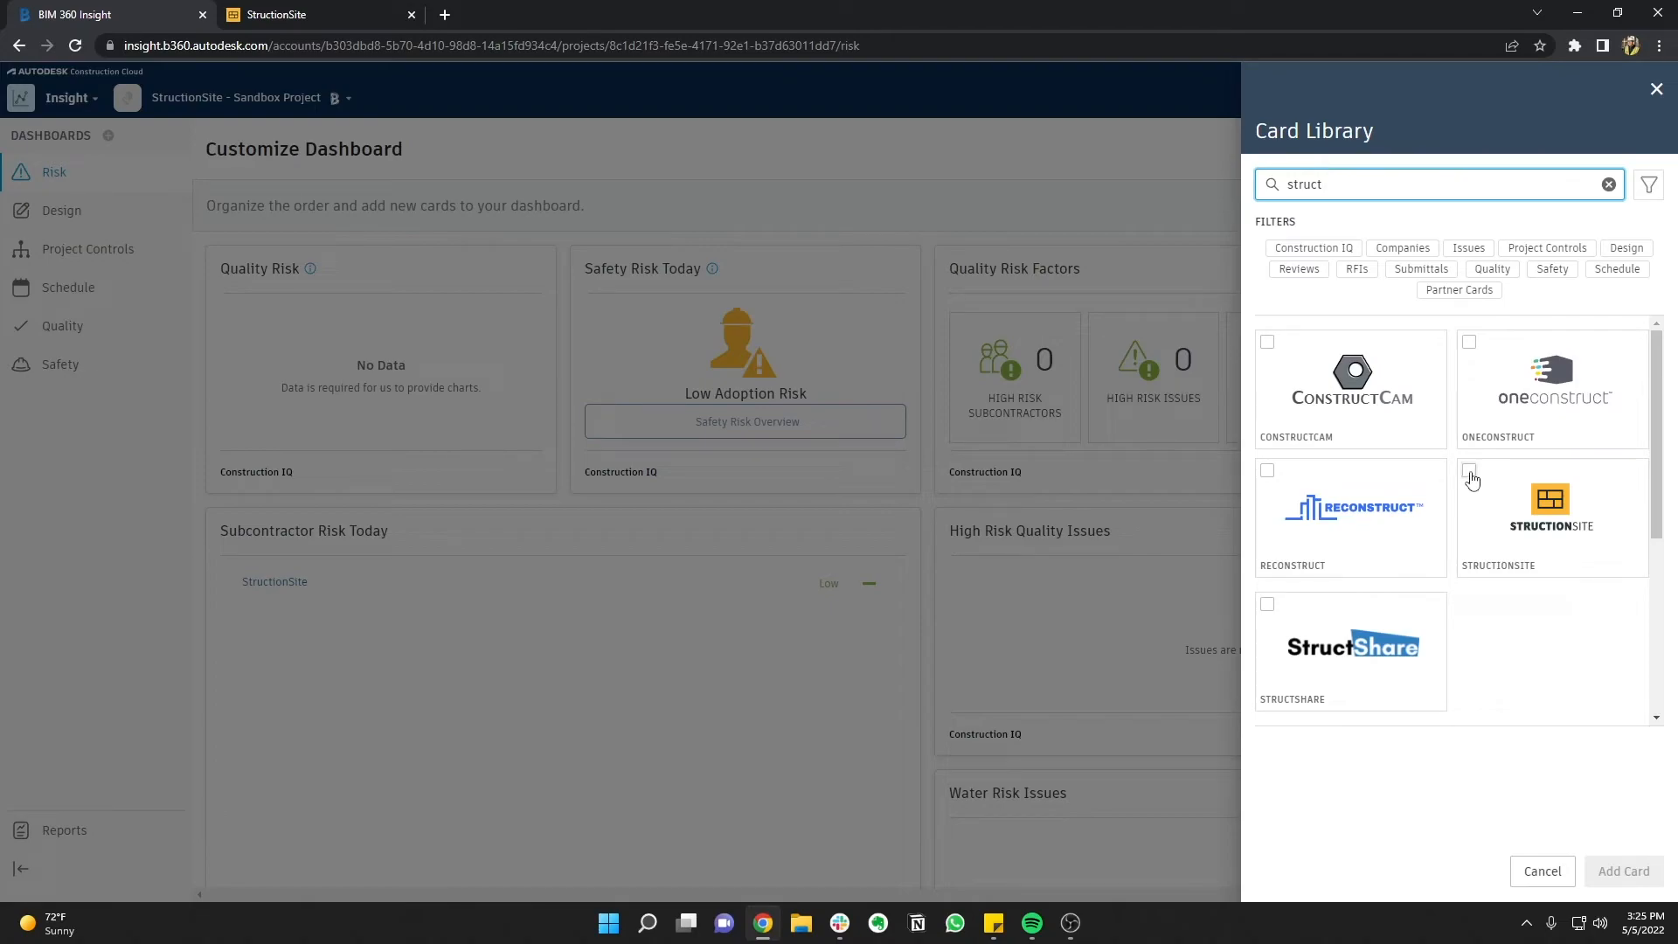
left_click(1469, 471)
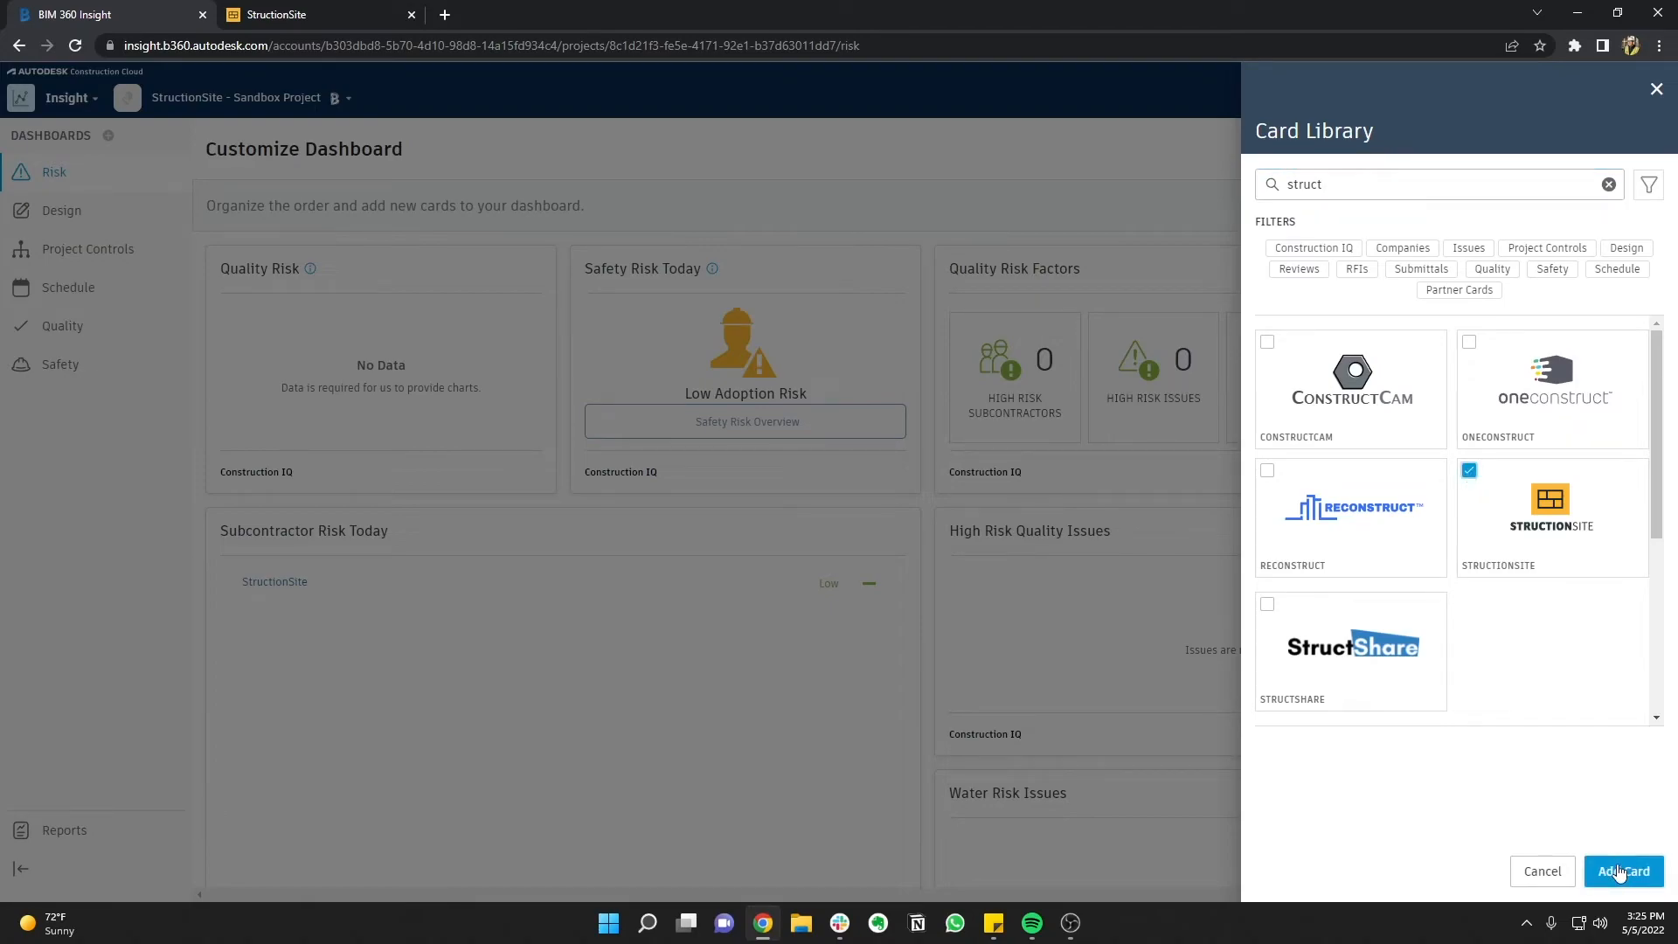
left_click(1622, 871)
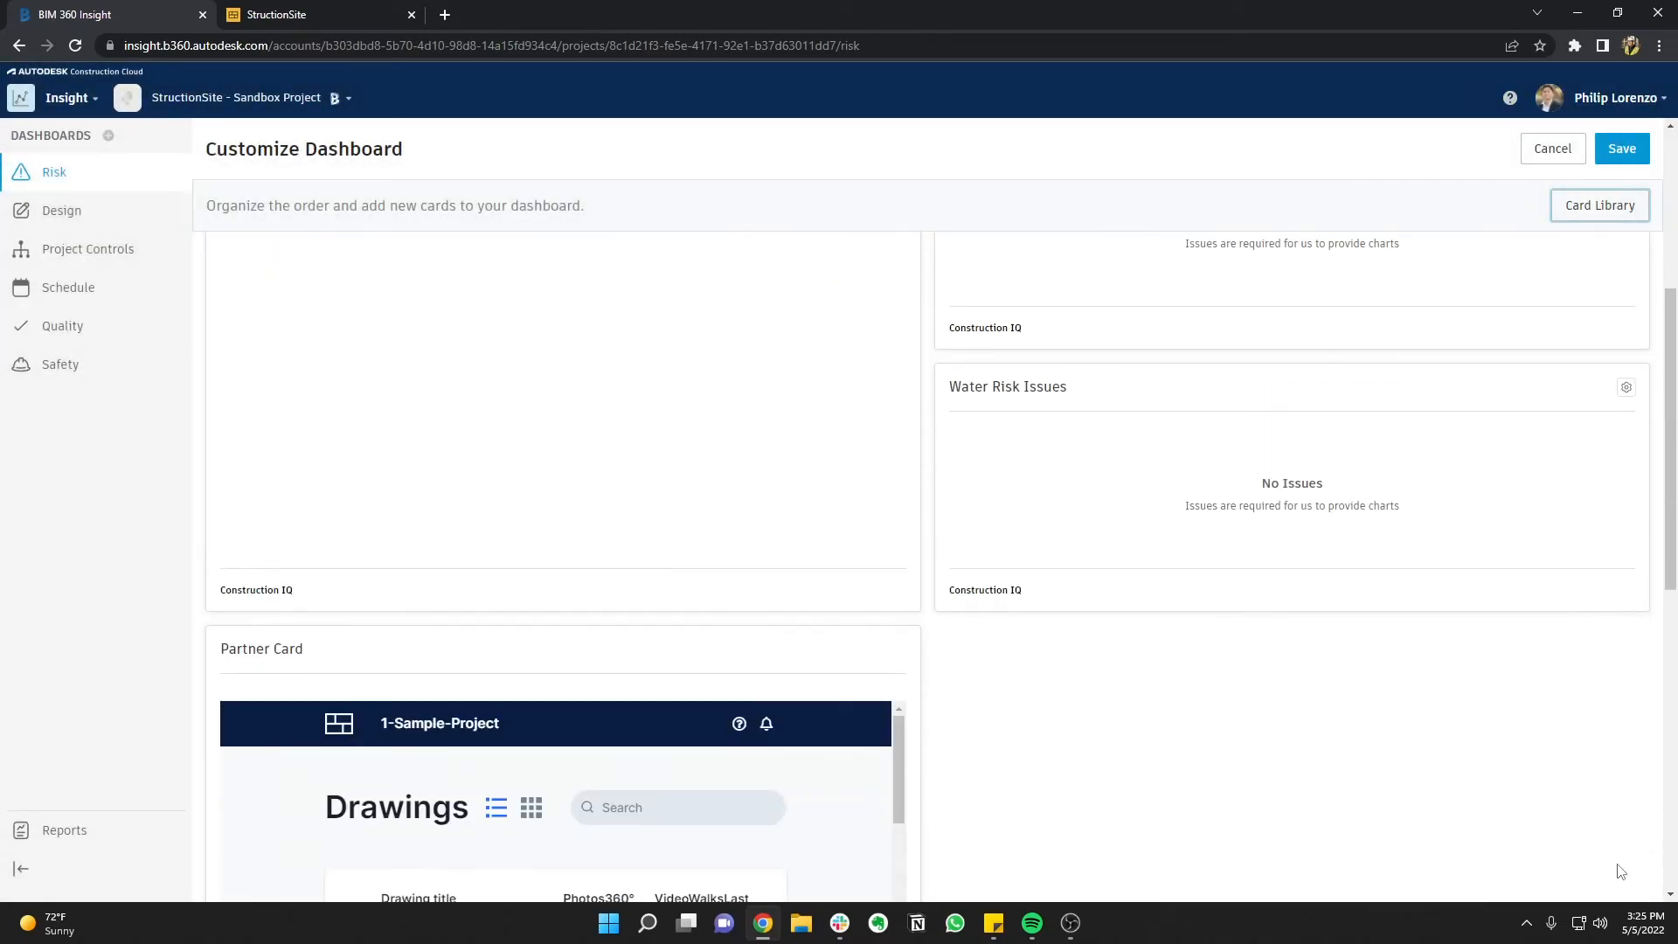
scroll("down", 3)
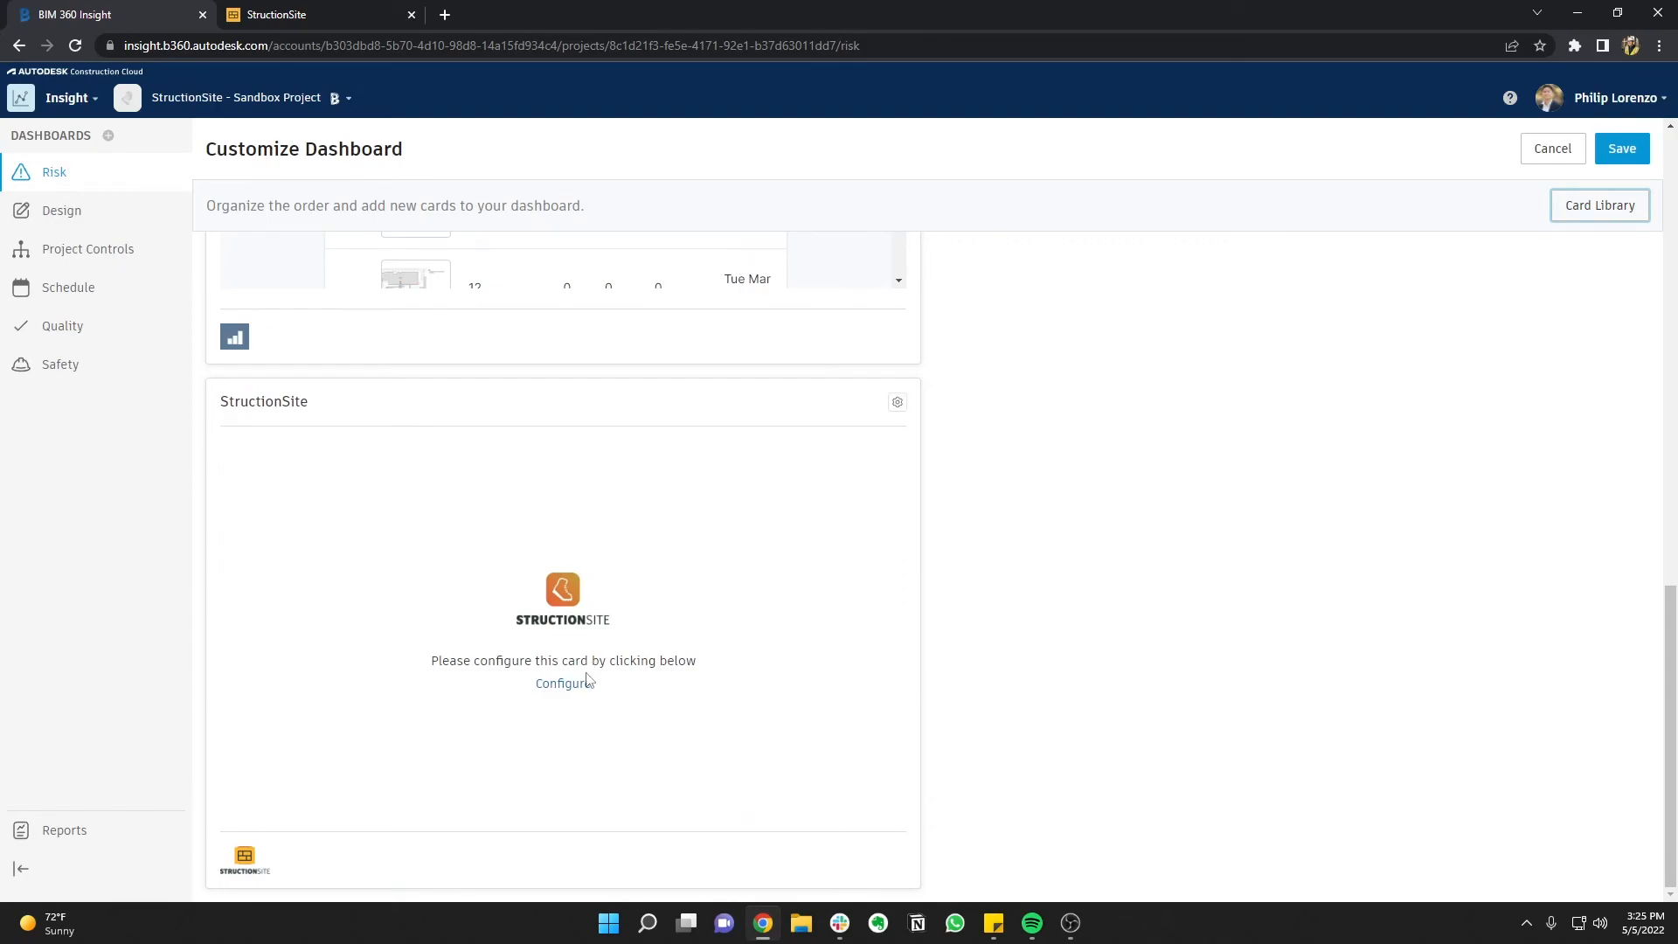
Set the StructionSite card's Partner URL to the project's public viewing link and save
left_click(563, 682)
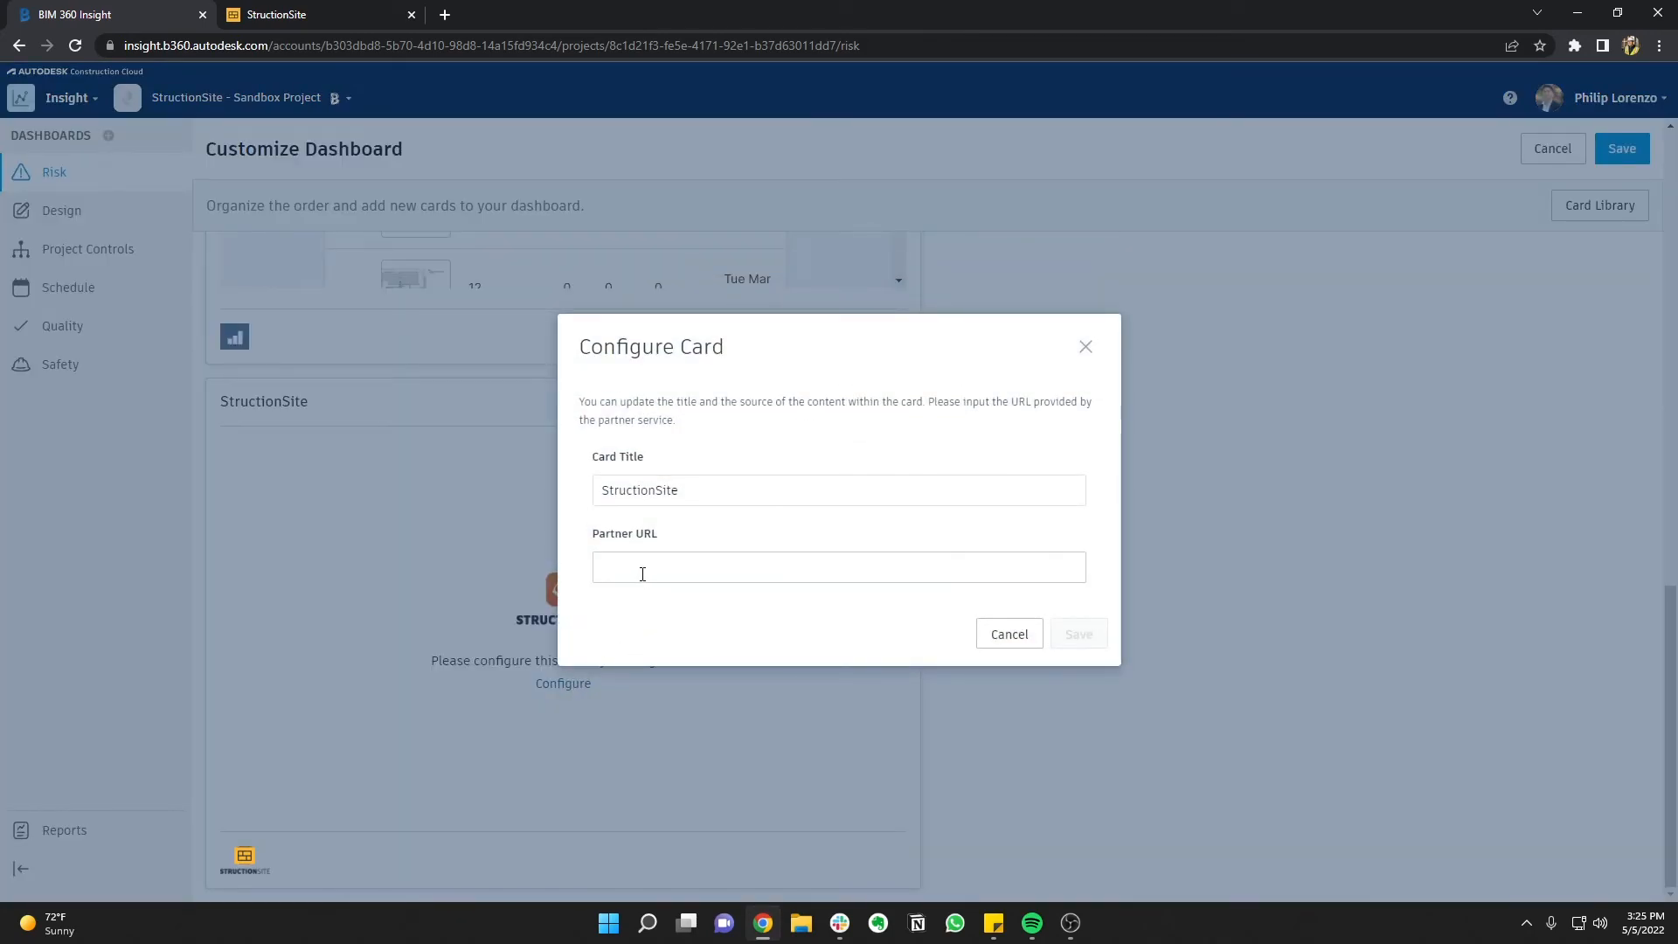
type("https://app.structionsite.com/vp/b03fe901-fb76-4a03-884e-01463d6ff677")
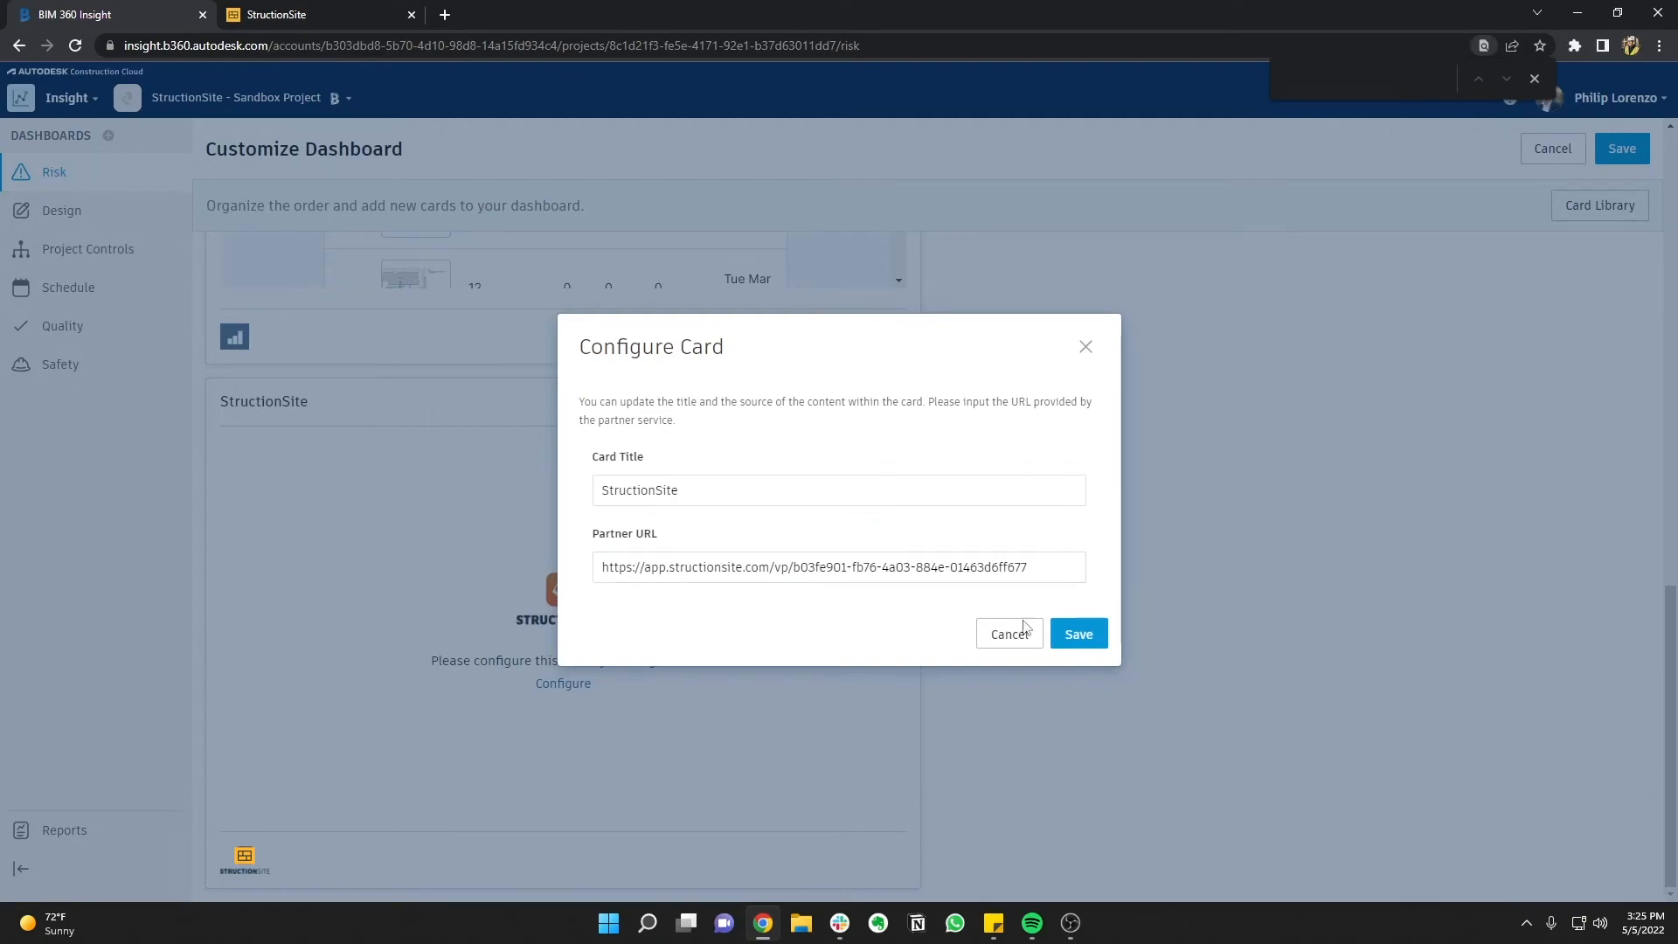
left_click(1077, 633)
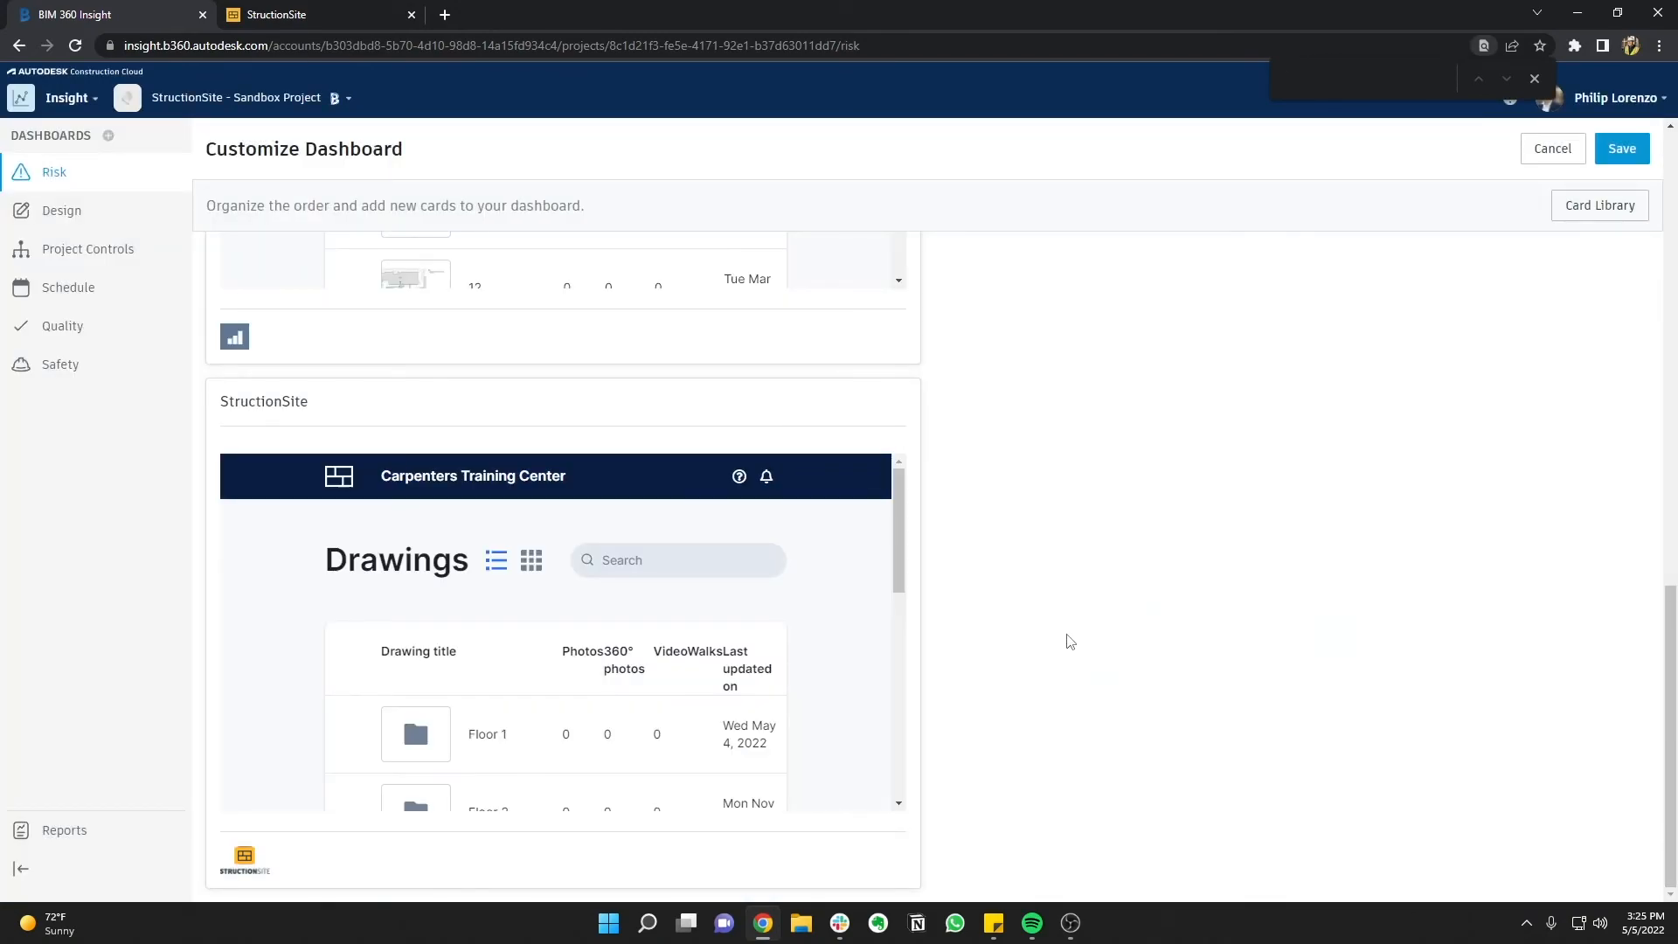
scroll("down", 3)
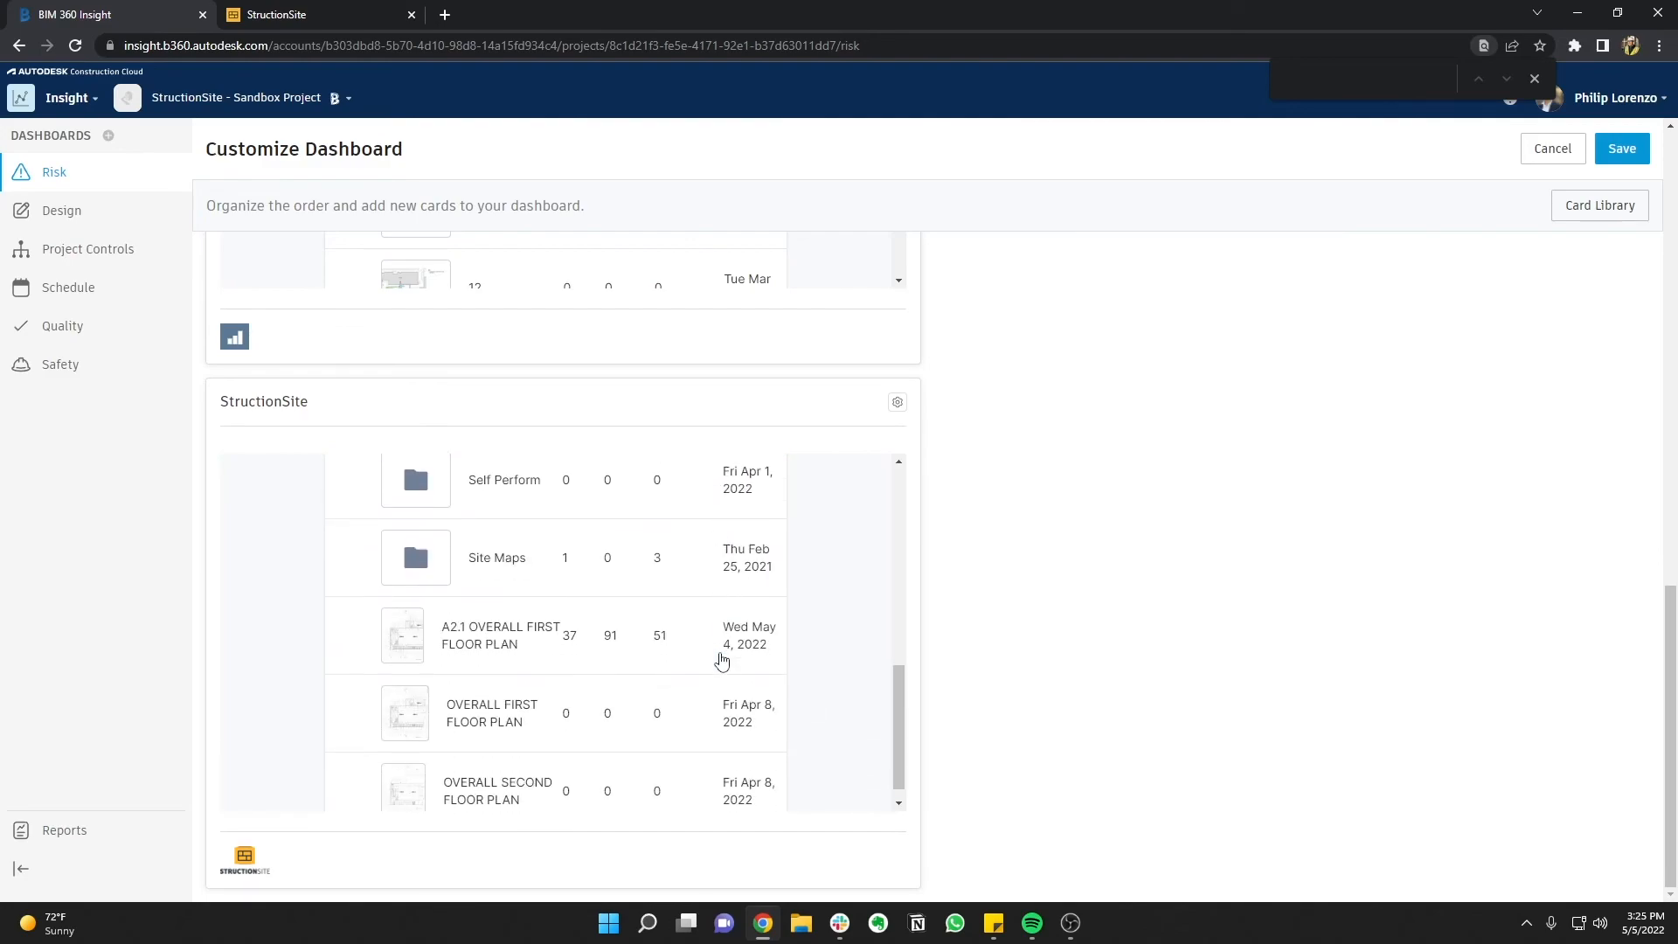